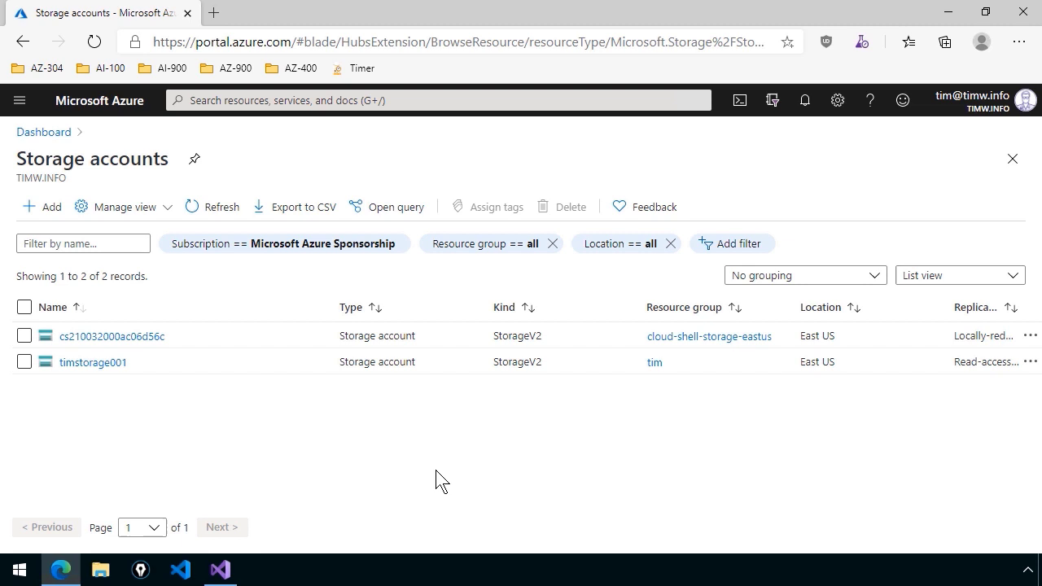
mouse_move(92, 361)
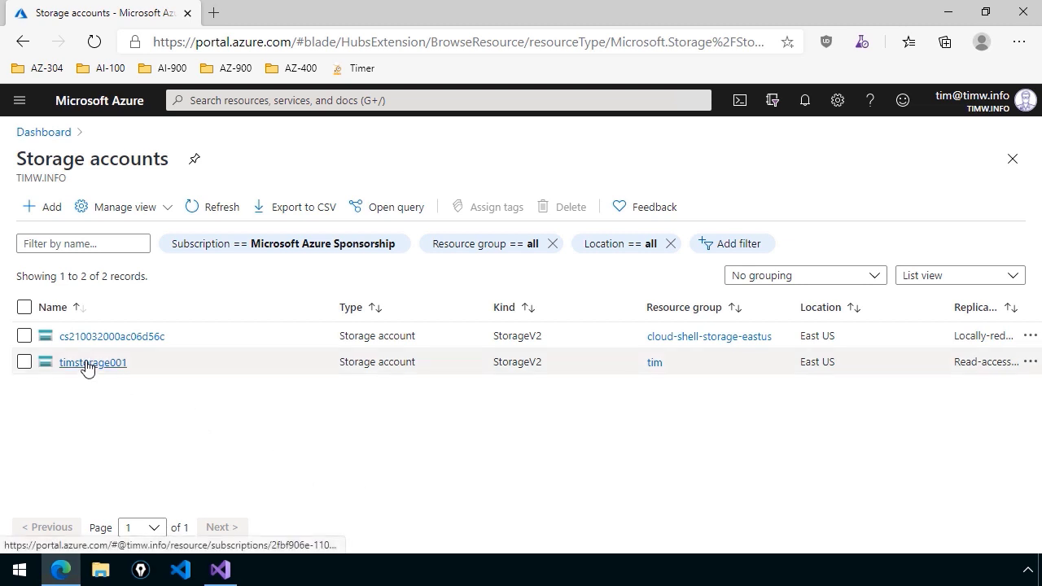
mouse_move(91, 361)
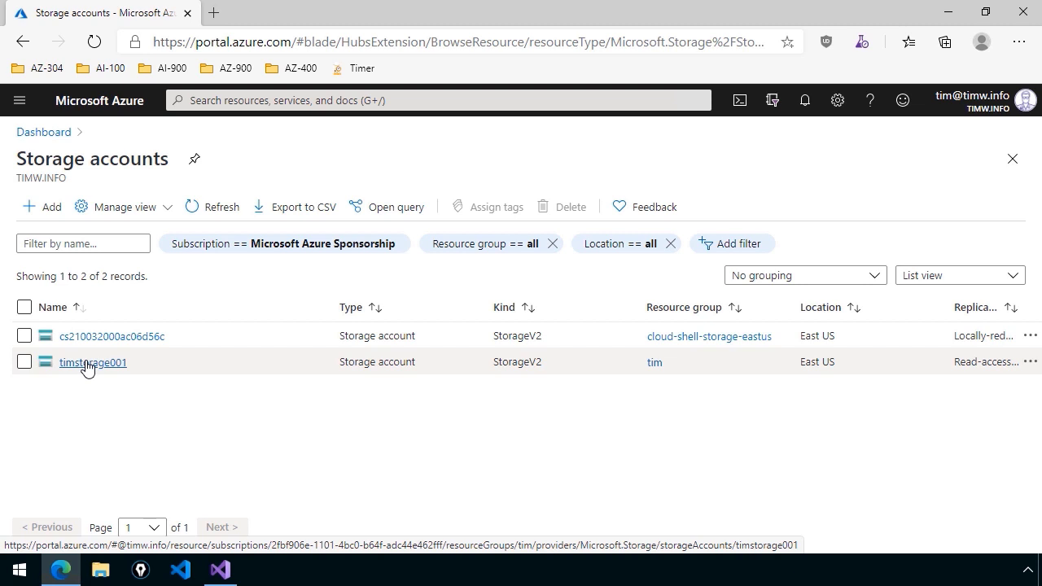
Open timstorage001 from the storage accounts list and collapse the list blade for room.
left_click(91, 361)
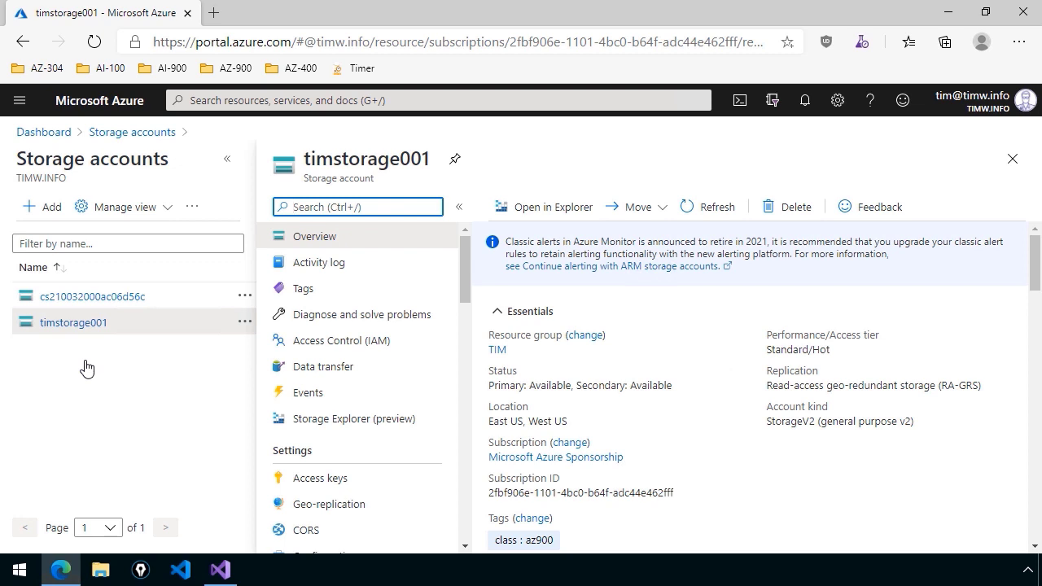
mouse_move(228, 163)
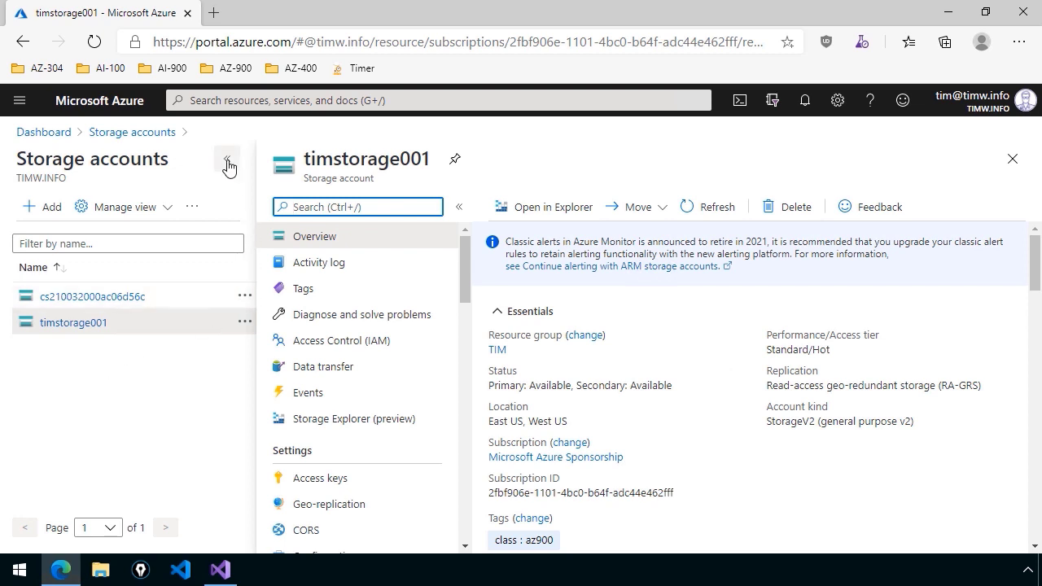
left_click(228, 163)
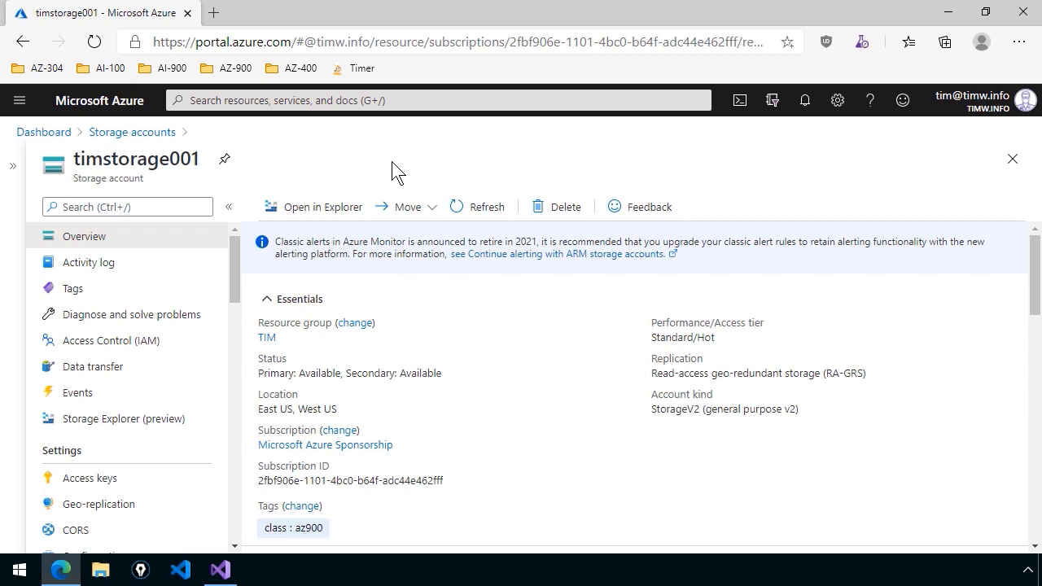
mouse_move(290, 285)
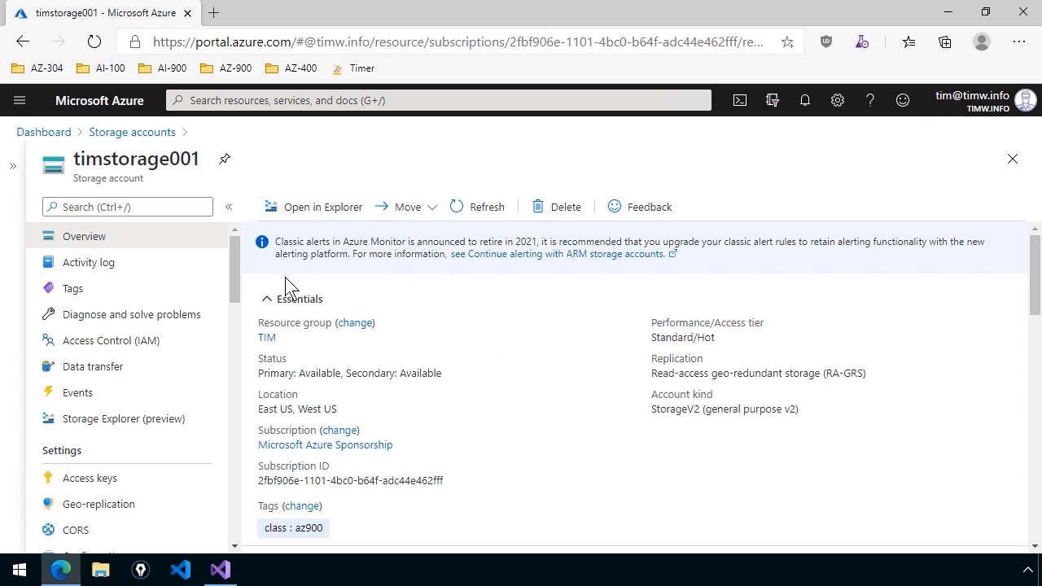
Filter the resource menu with 'confi', open Configuration, check Blob access tier is Hot, clear the filter.
left_click(127, 206)
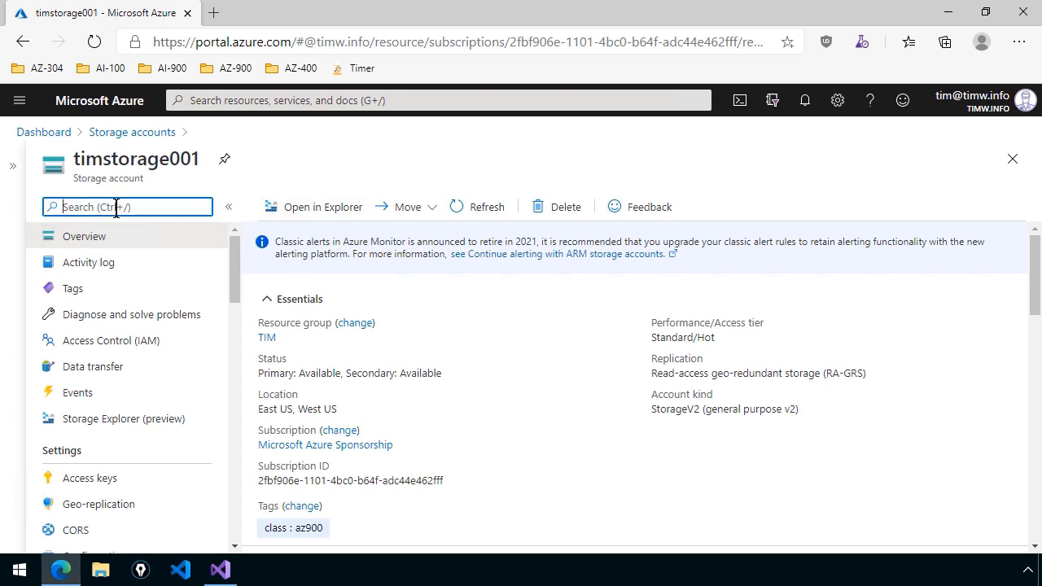
type("confi")
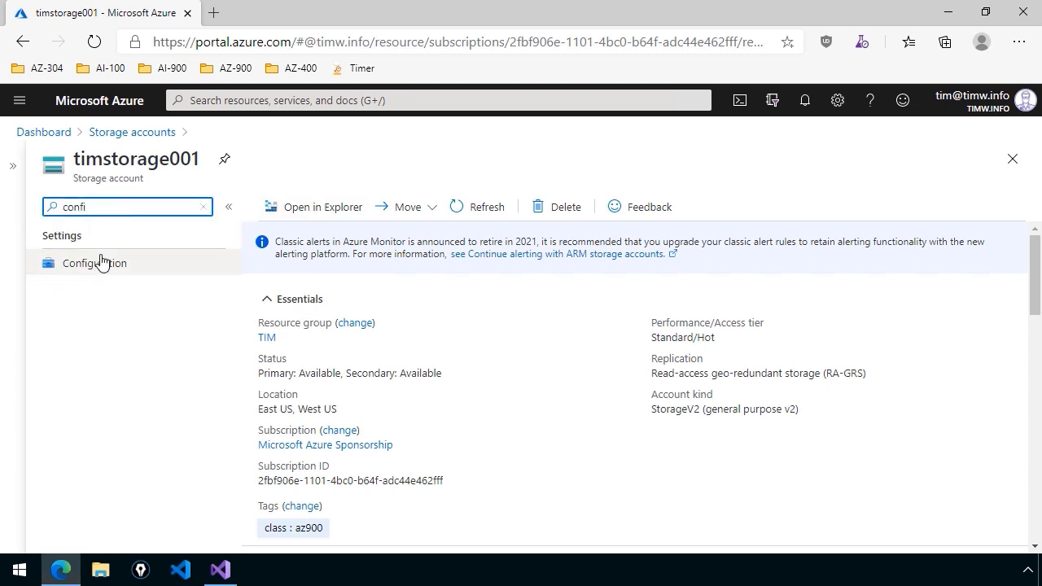
left_click(94, 264)
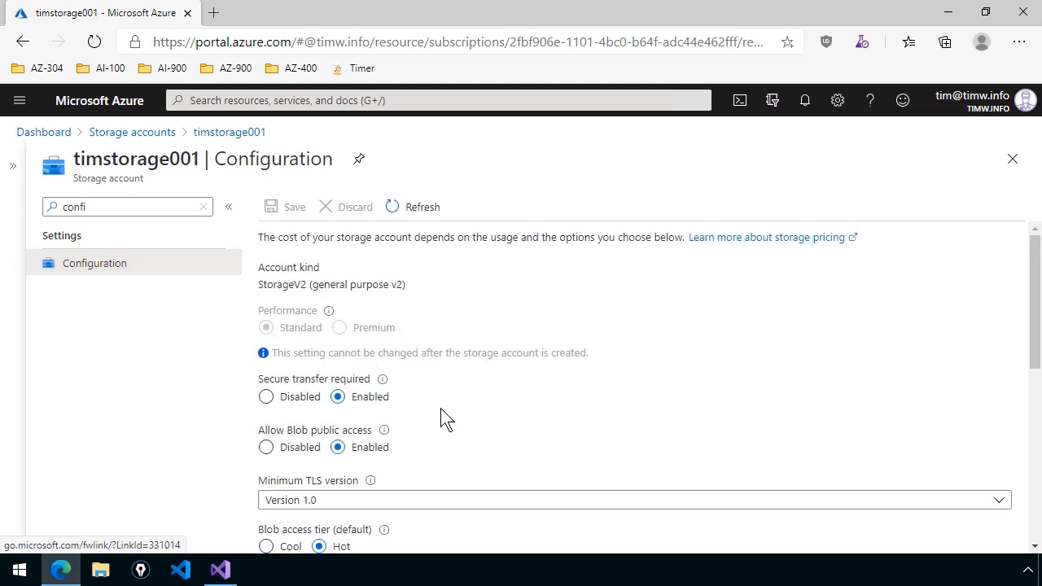
scroll("down", 3)
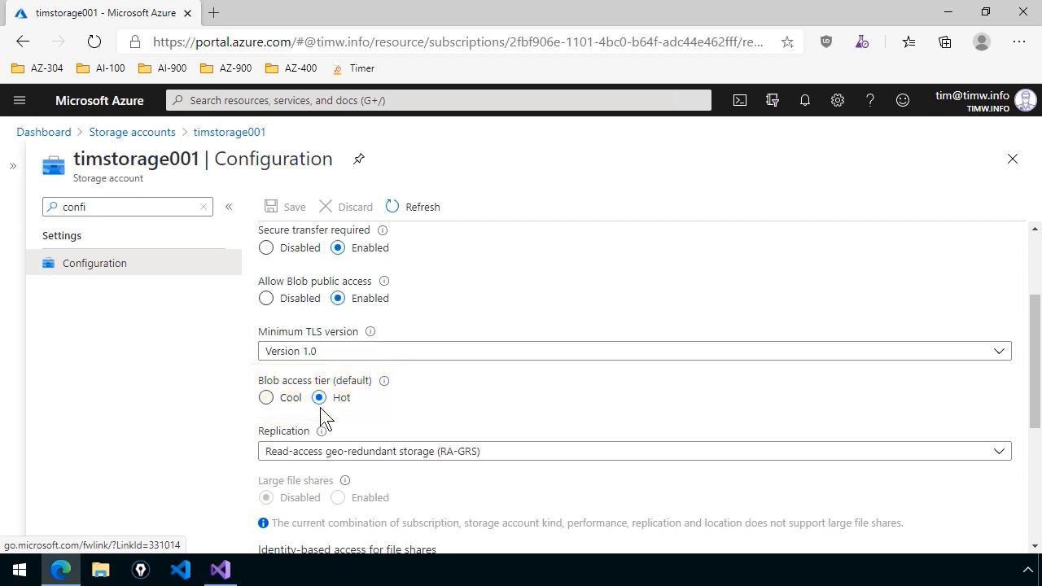
left_click(202, 205)
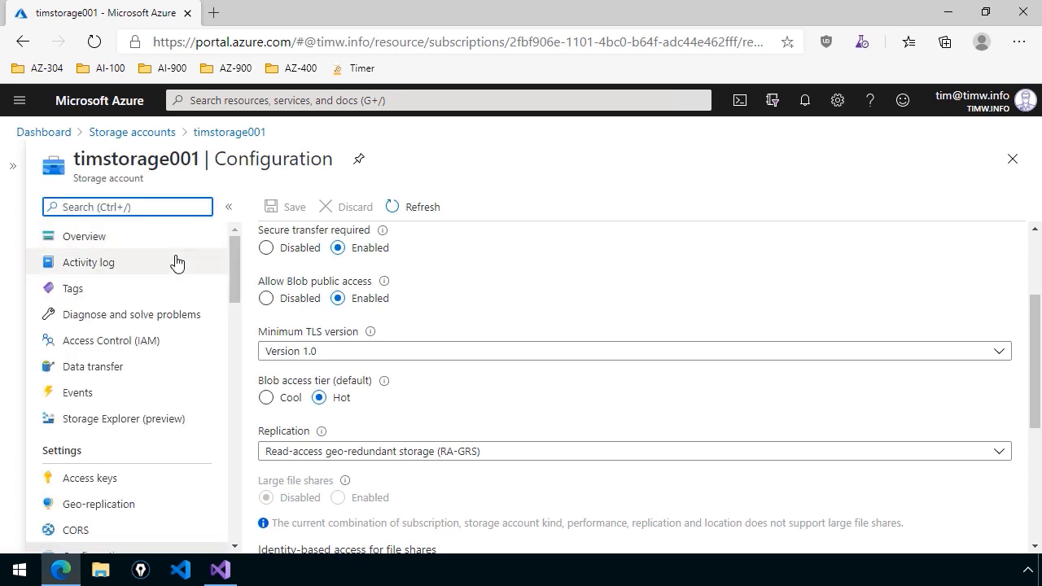
Open Containers under Blob service and enter the scripts container to list its blobs.
scroll("down", 3)
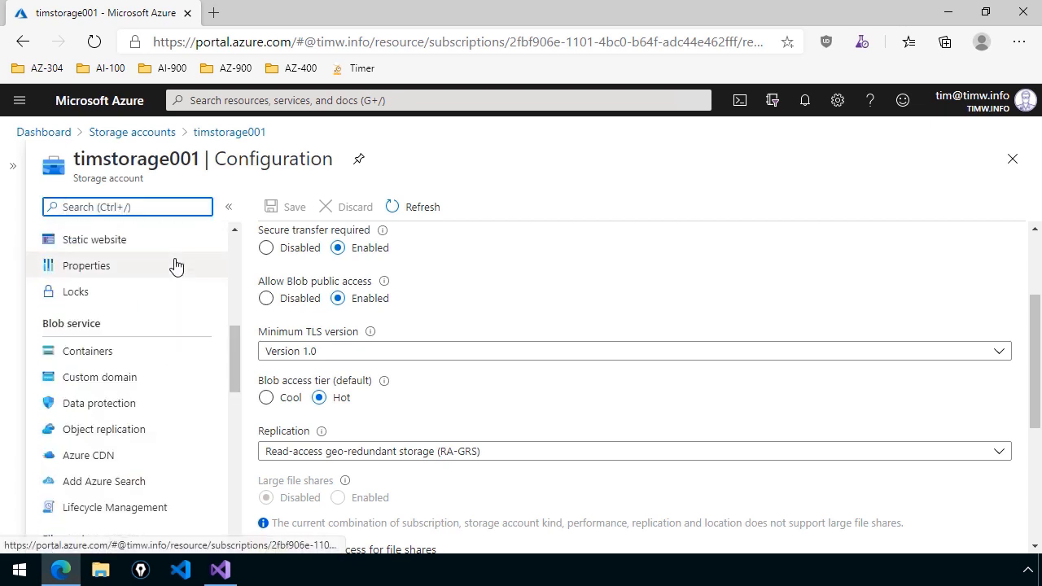
scroll("down", 3)
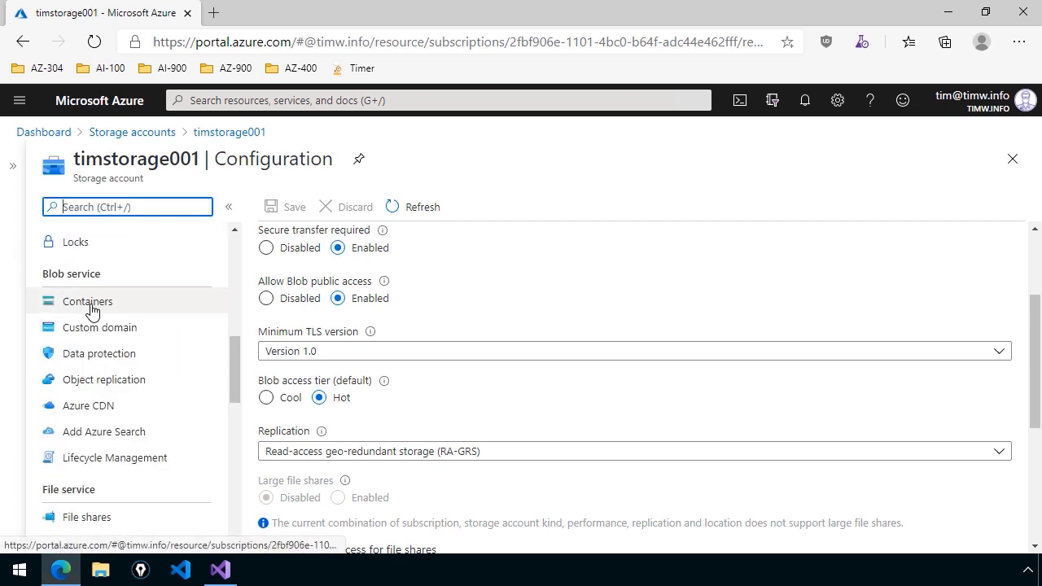
left_click(88, 302)
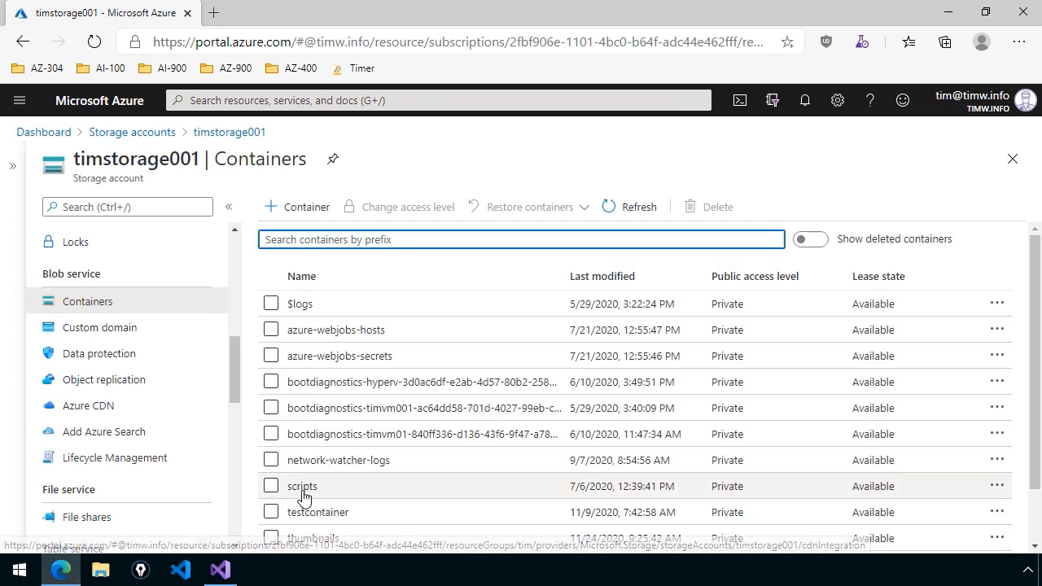
left_click(302, 485)
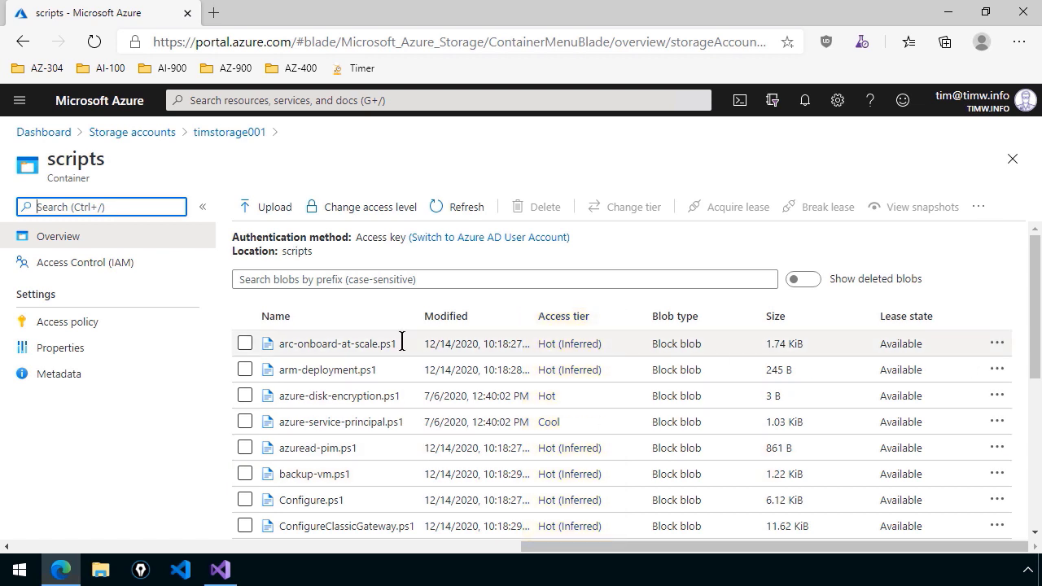
Change arc-onboard-at-scale.ps1 from Hot to Cool via Change tier and save.
left_click(244, 344)
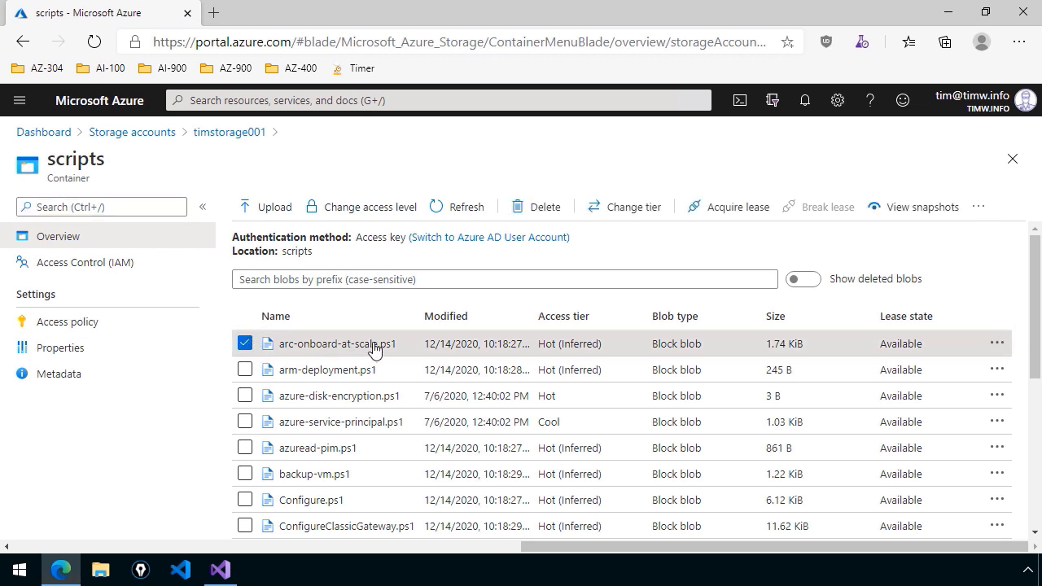
mouse_move(631, 215)
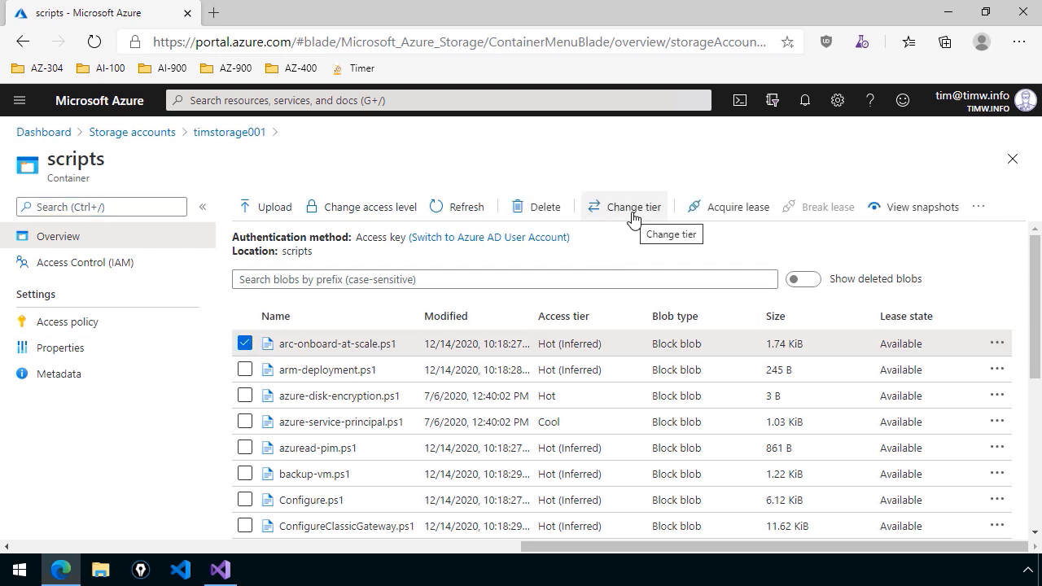
left_click(997, 343)
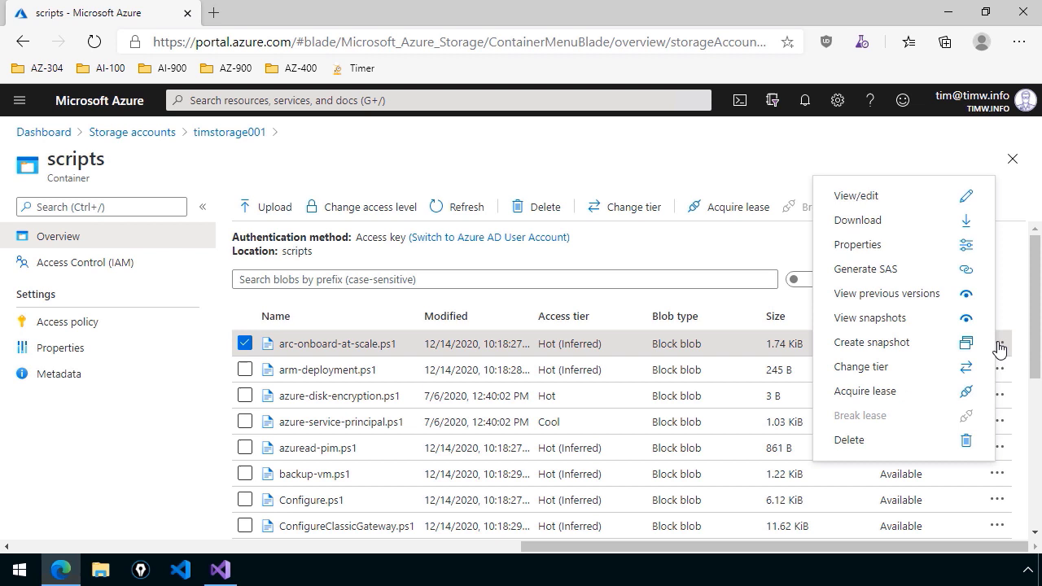
mouse_move(916, 375)
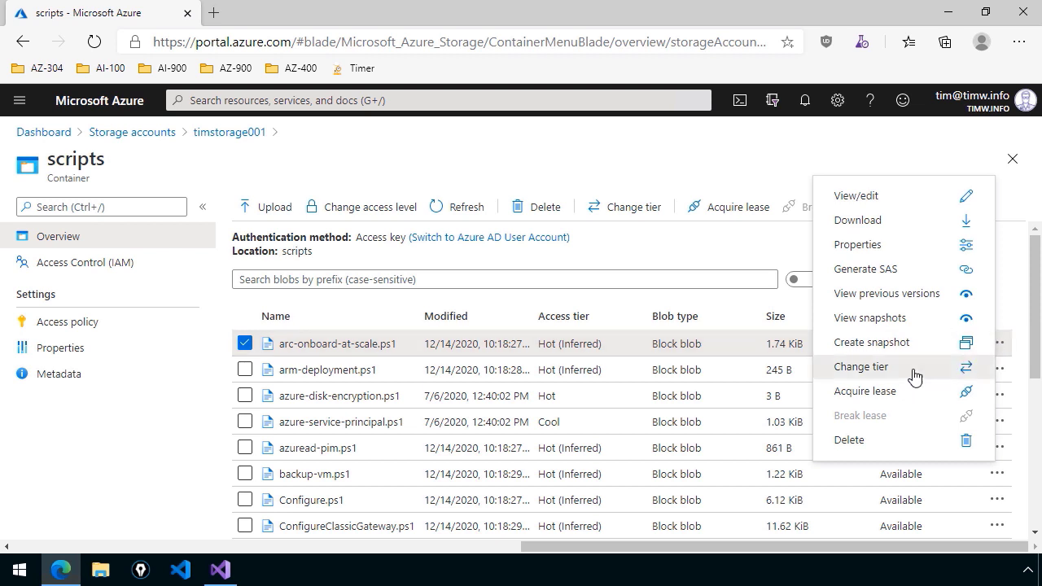
left_click(859, 366)
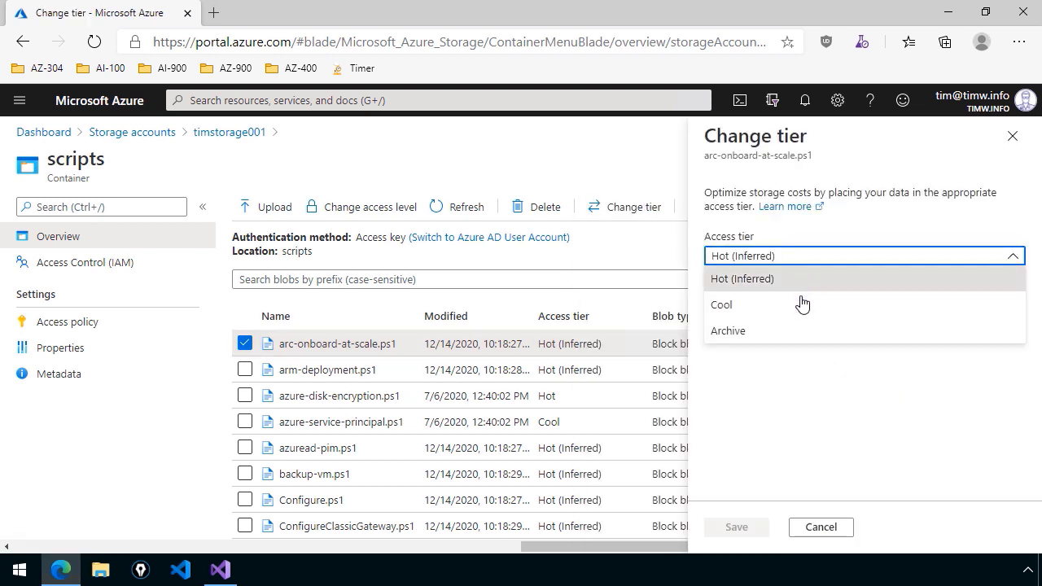
left_click(721, 305)
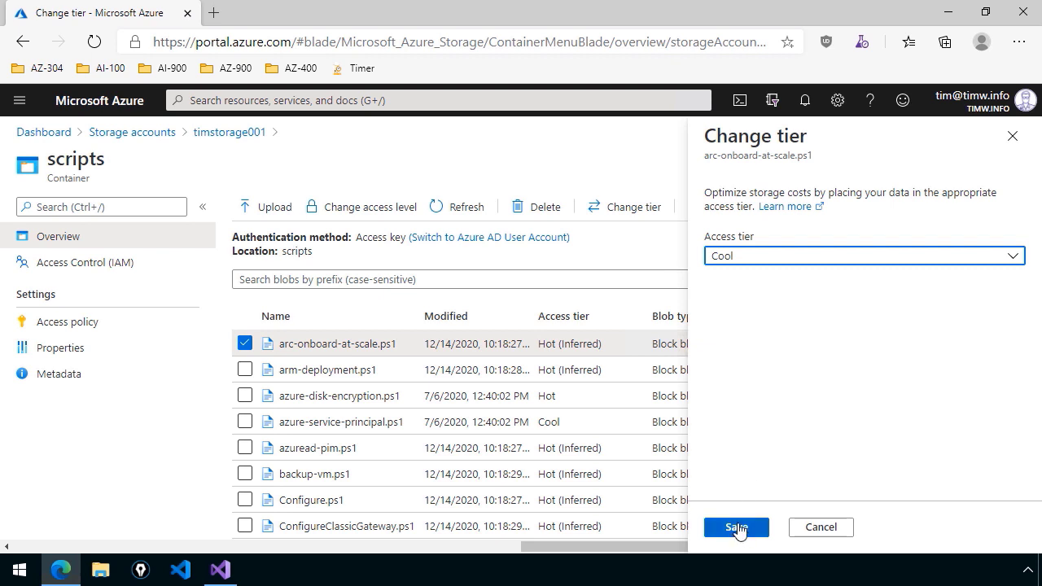
left_click(736, 528)
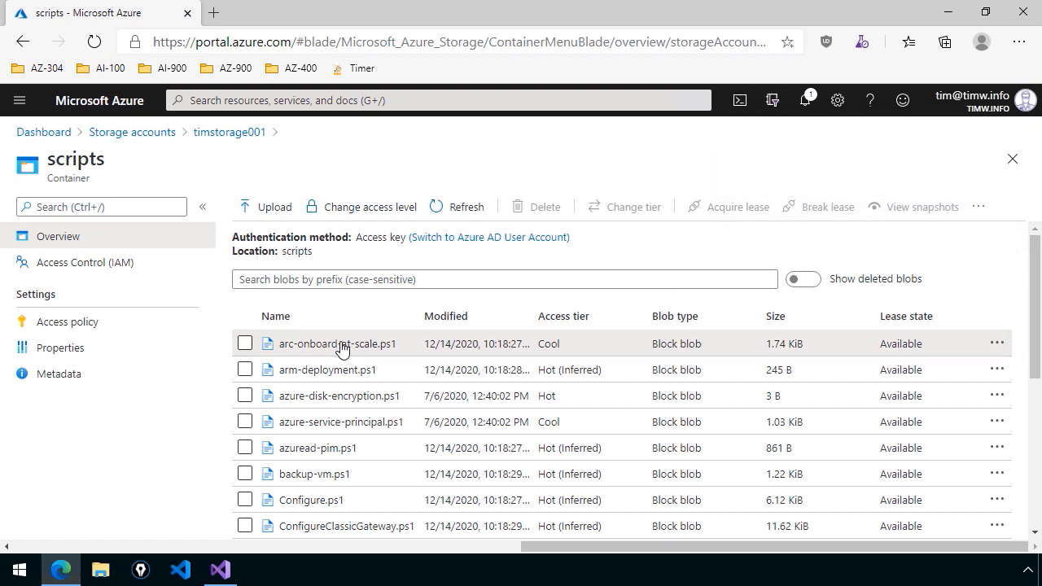
View arc-onboard-at-scale.ps1's details confirming Cool tier, then close back to the blob list.
left_click(332, 344)
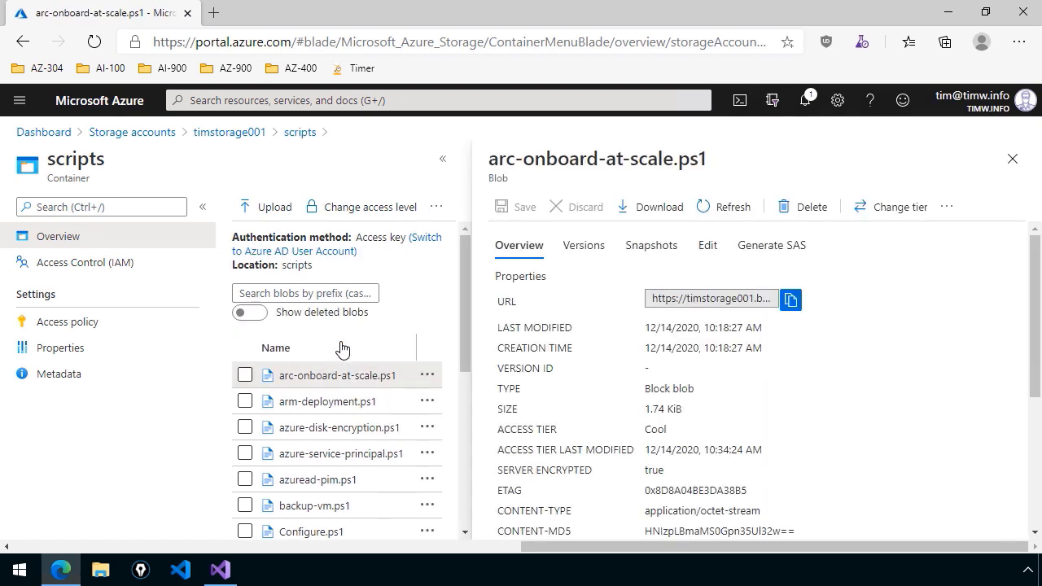
mouse_move(961, 154)
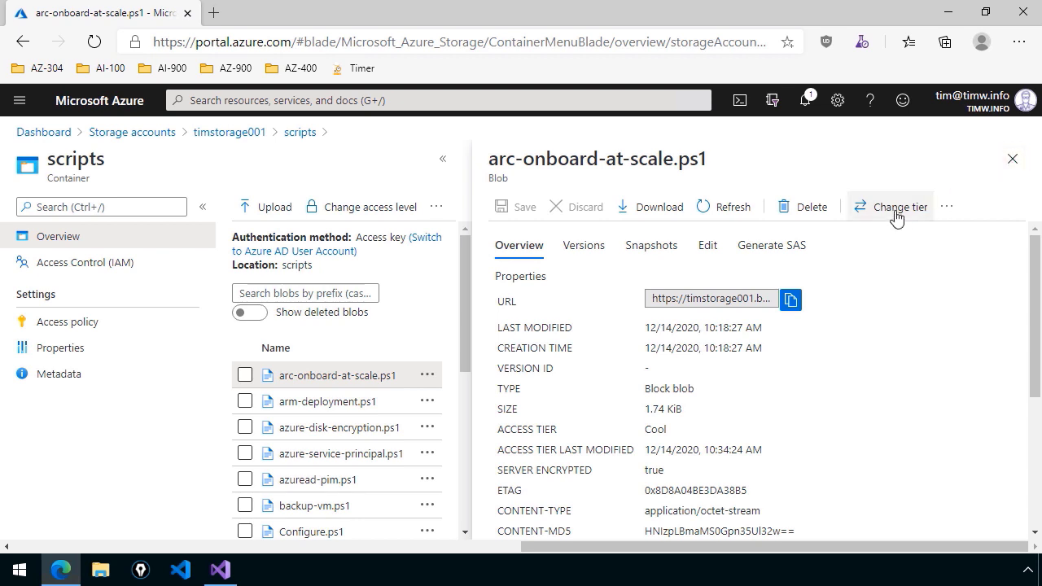
left_click(1013, 158)
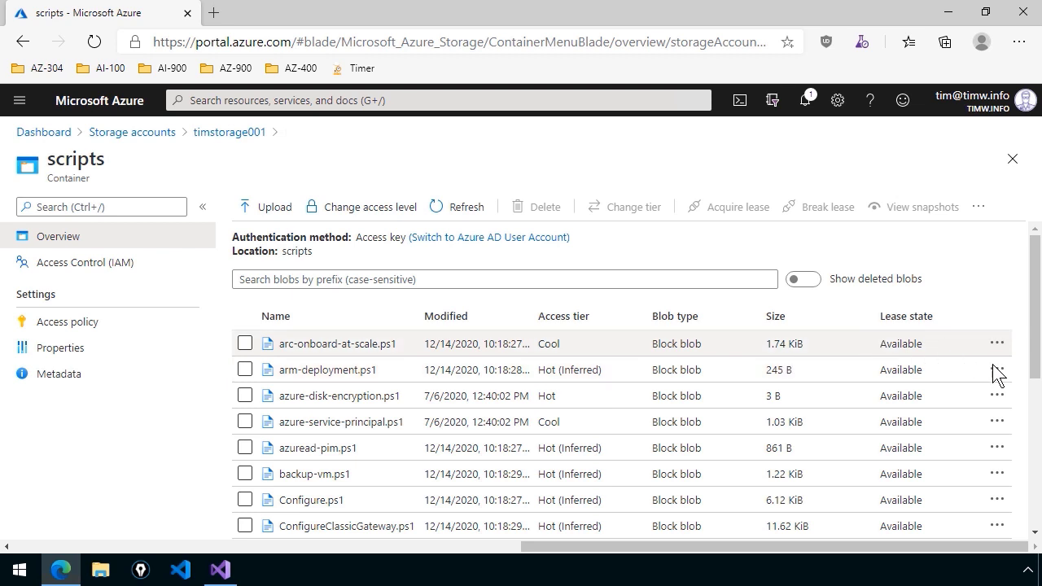
Change arm-deployment.ps1 to the Archive access tier via Change tier and save.
left_click(996, 370)
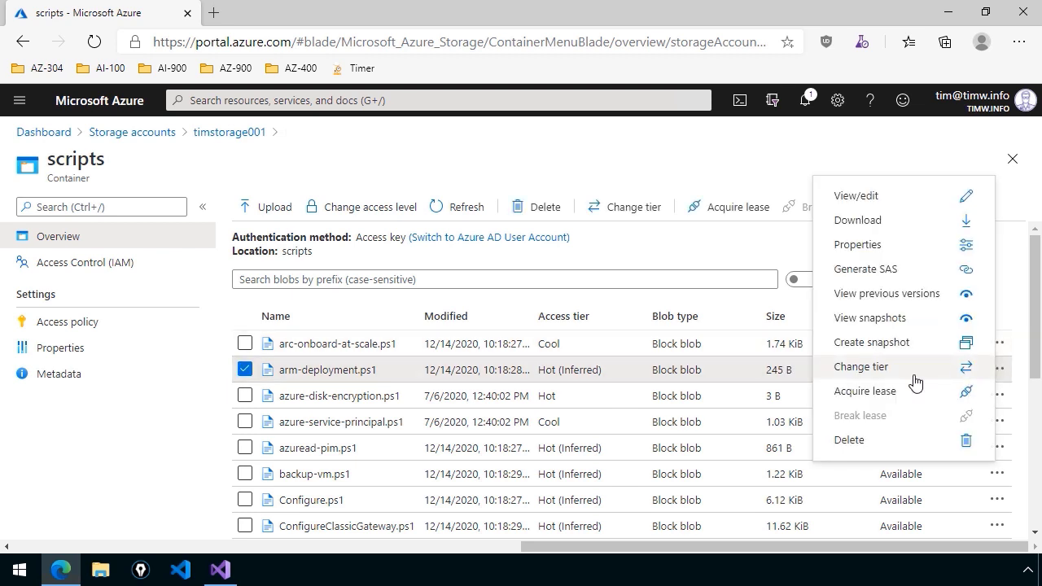
left_click(860, 366)
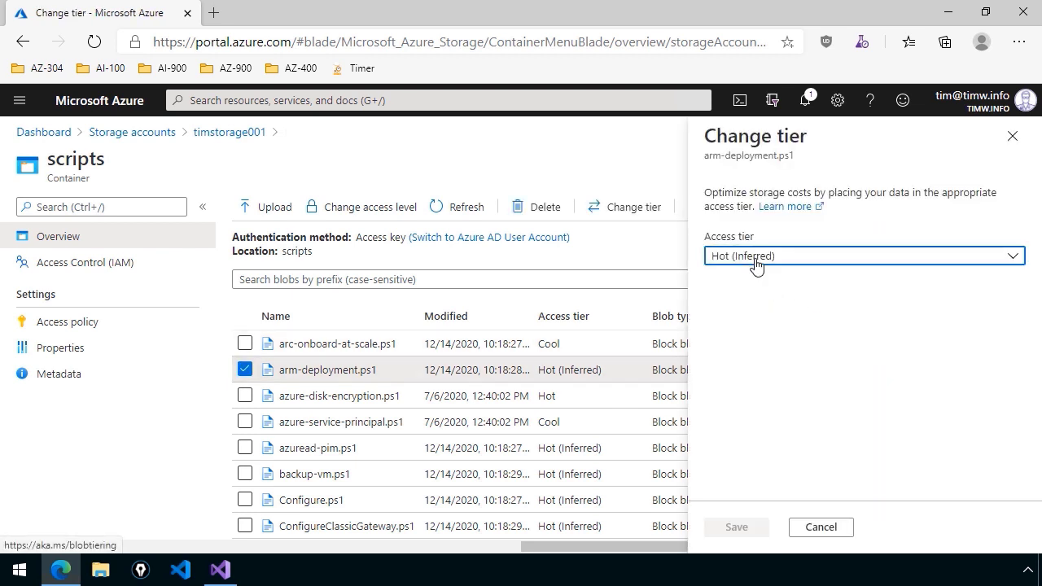
left_click(864, 256)
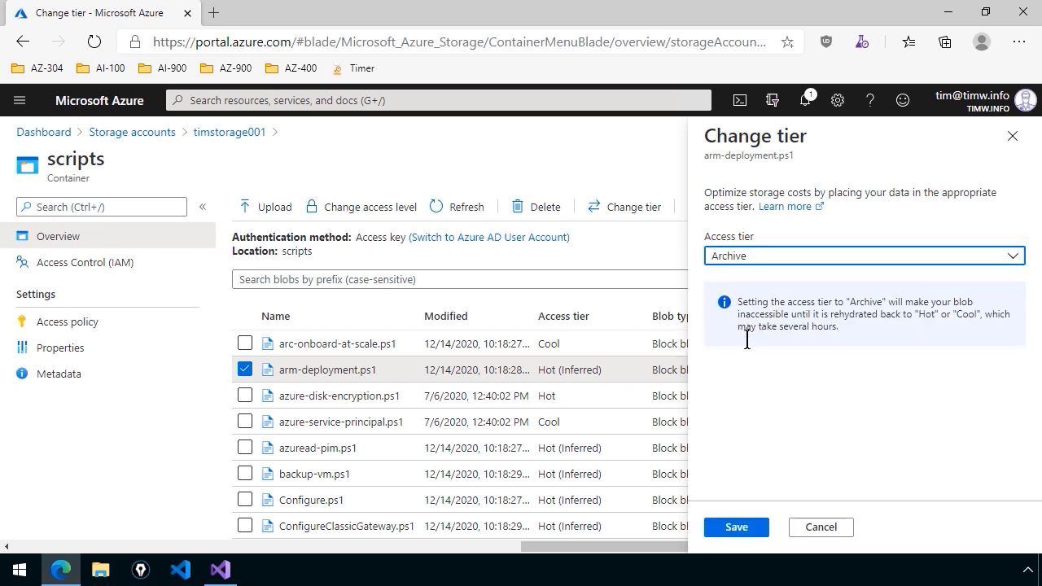
mouse_move(749, 401)
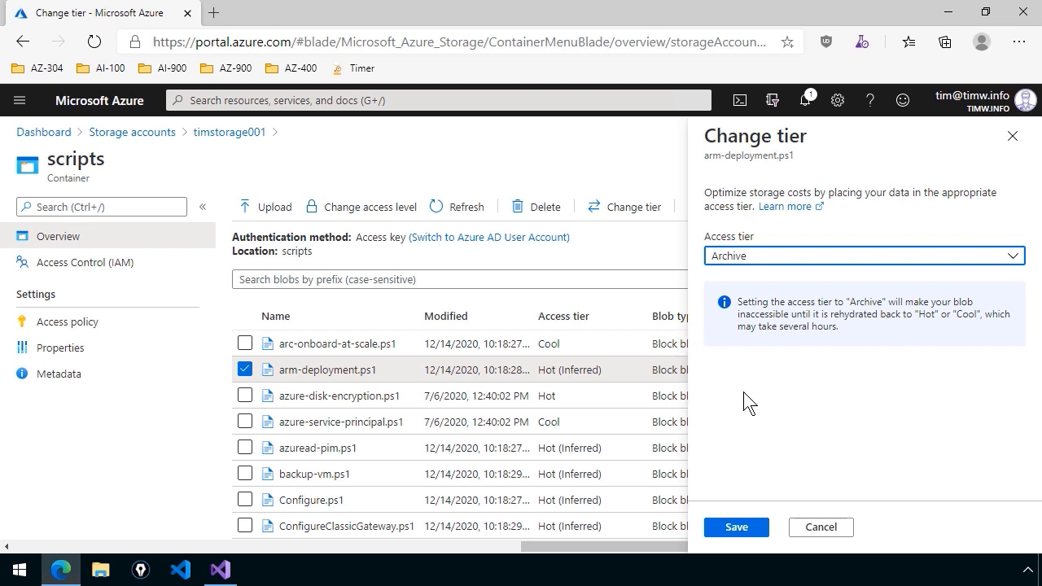
mouse_move(739, 411)
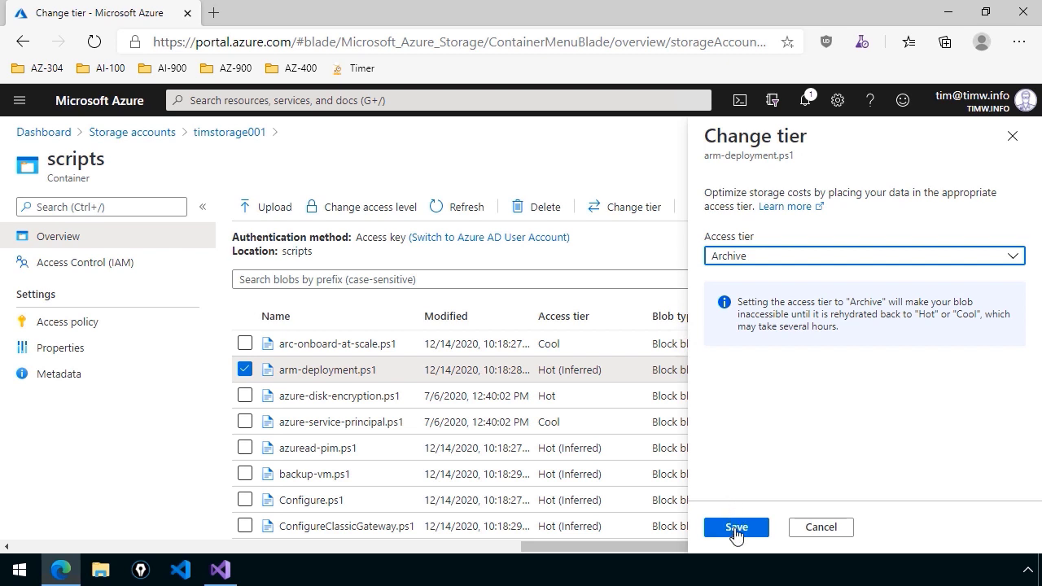
left_click(736, 528)
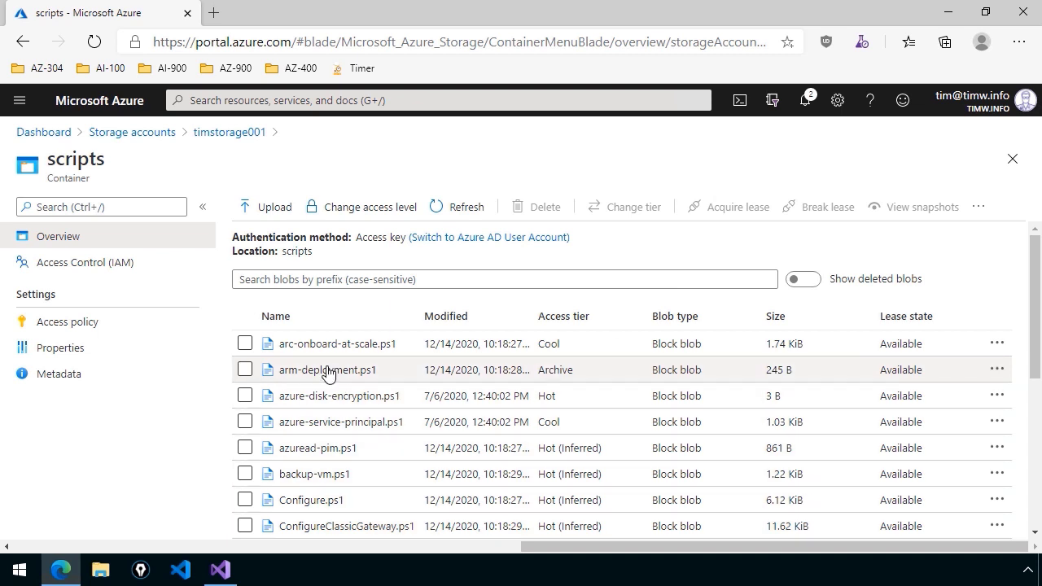
View arm-deployment.ps1's archived details and bring up its Change tier panel.
left_click(328, 369)
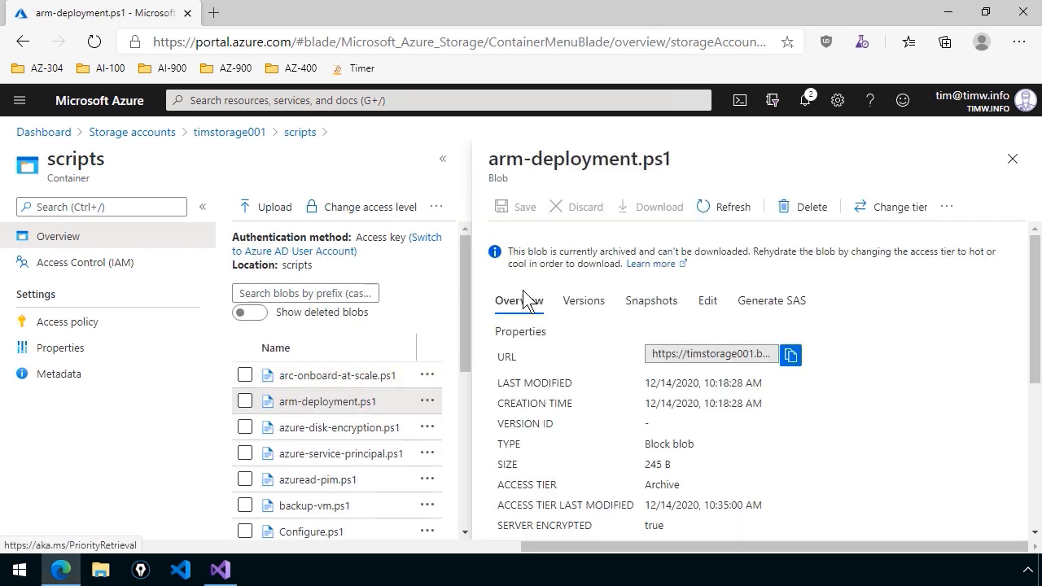
mouse_move(652, 220)
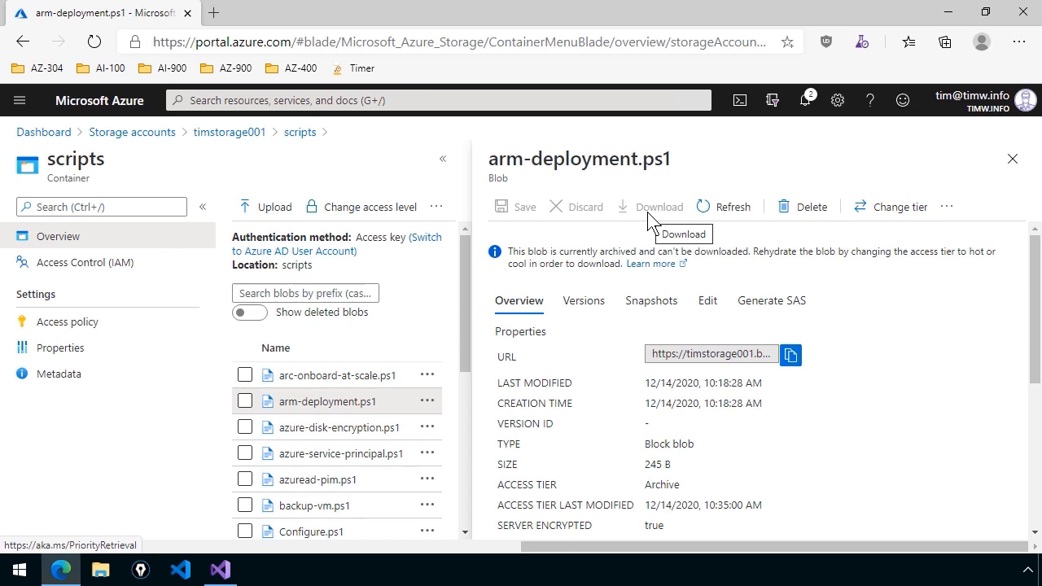
left_click(901, 206)
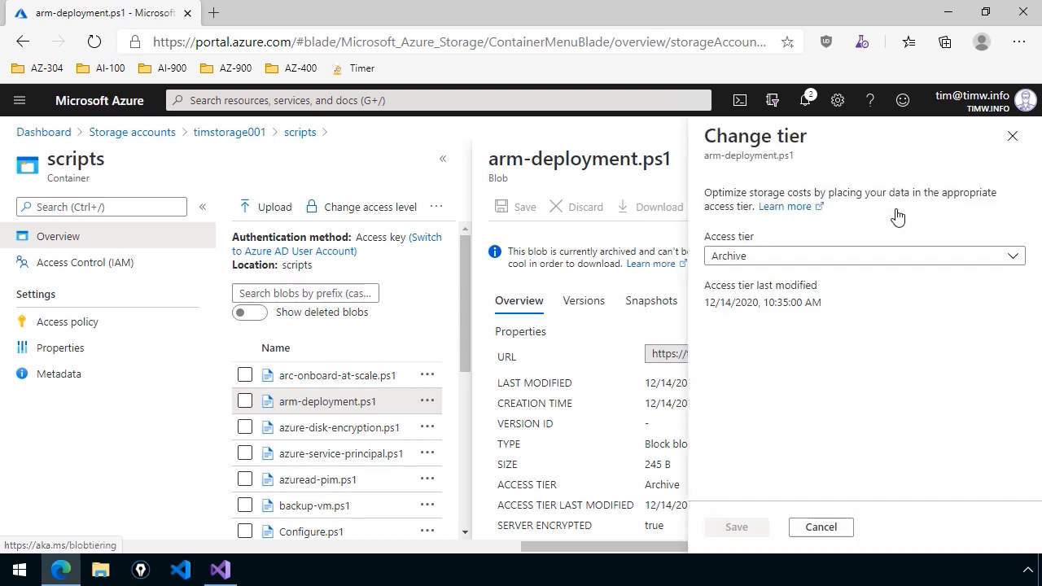
Rehydrate arm-deployment.ps1 to Hot with Standard priority, save, and close its details.
left_click(863, 256)
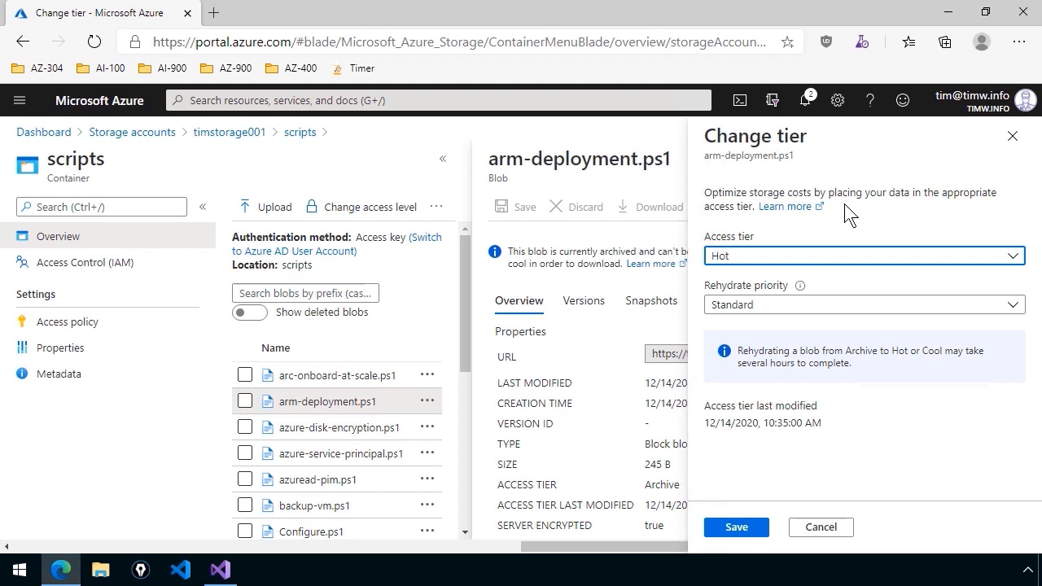
left_click(863, 304)
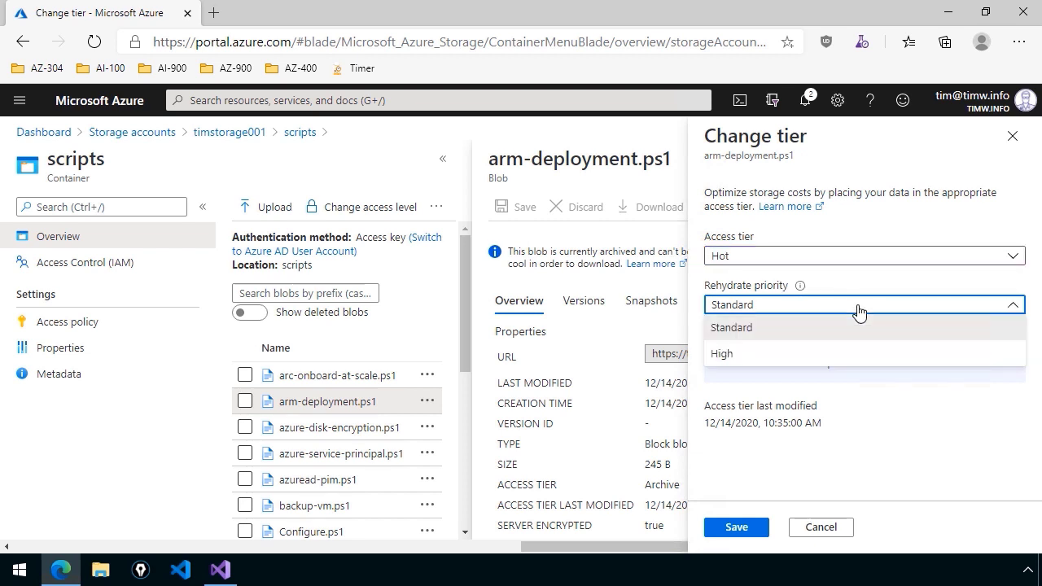
left_click(721, 353)
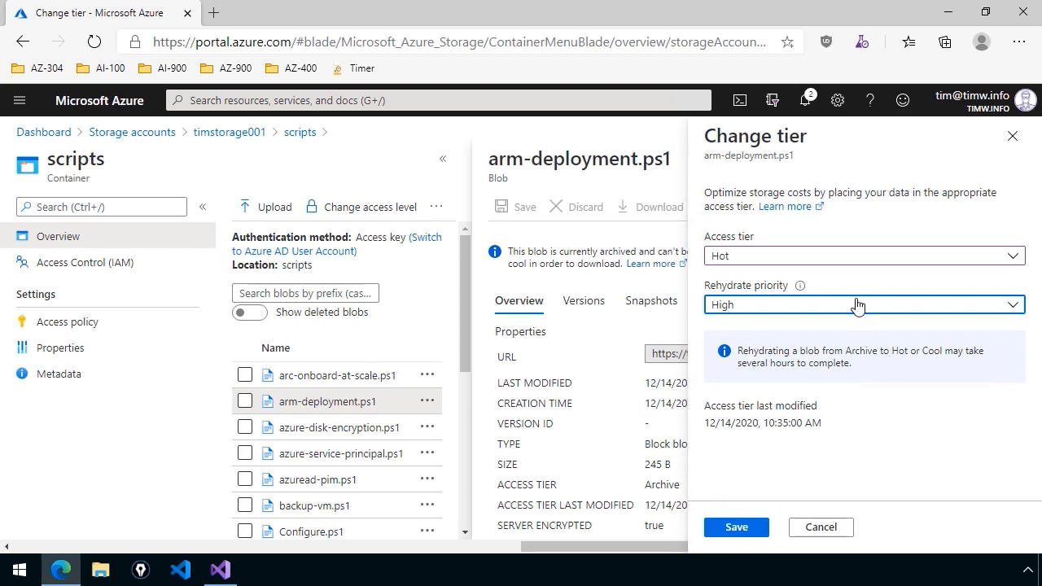
left_click(863, 305)
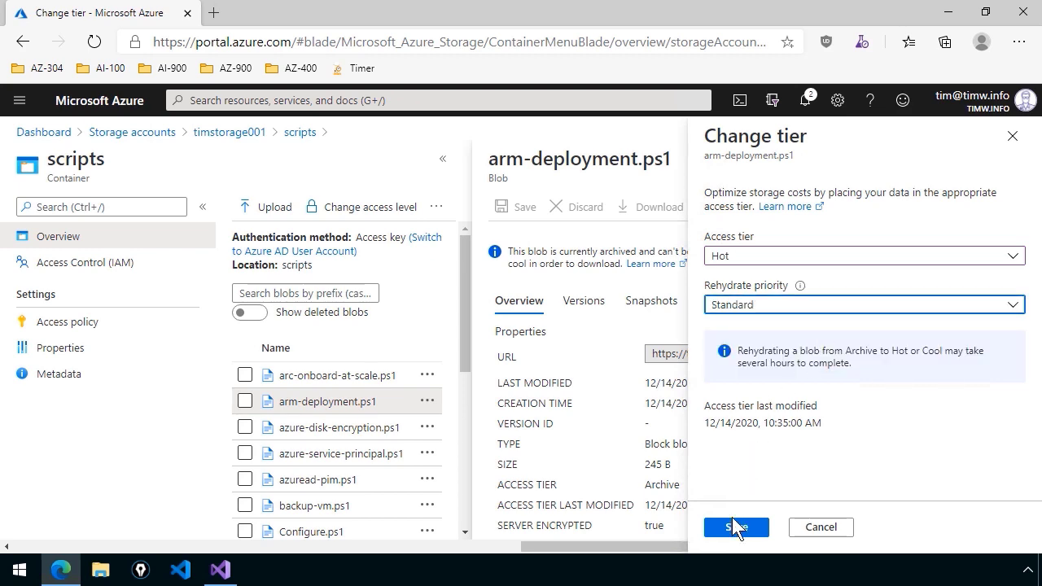
left_click(737, 528)
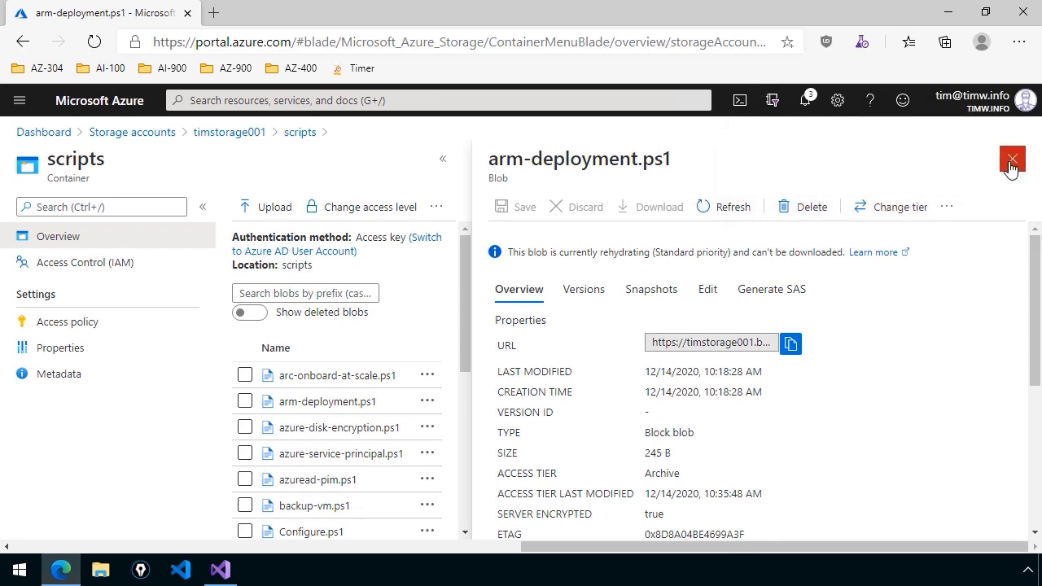
left_click(1013, 156)
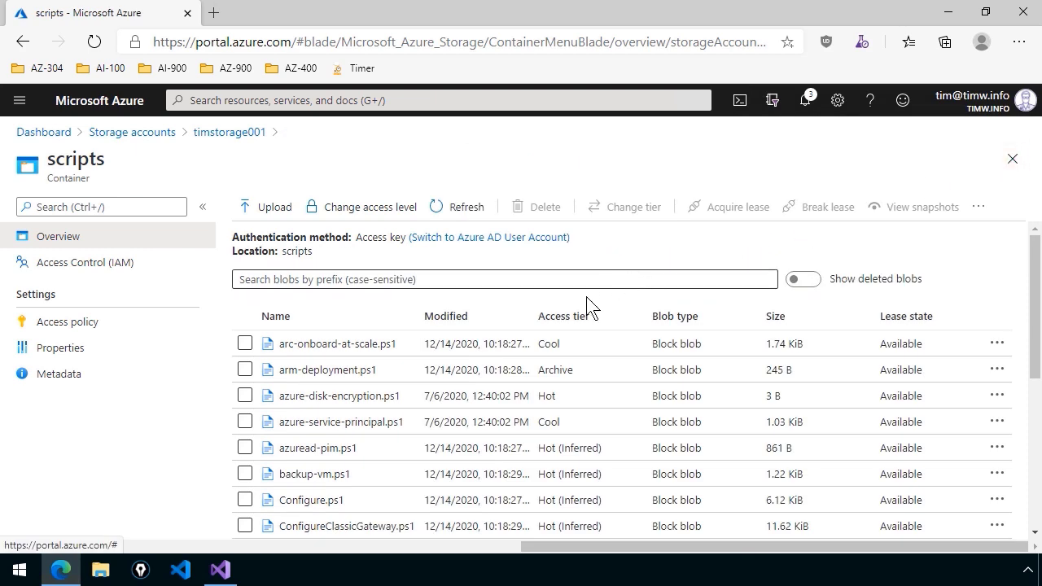
mouse_move(130, 491)
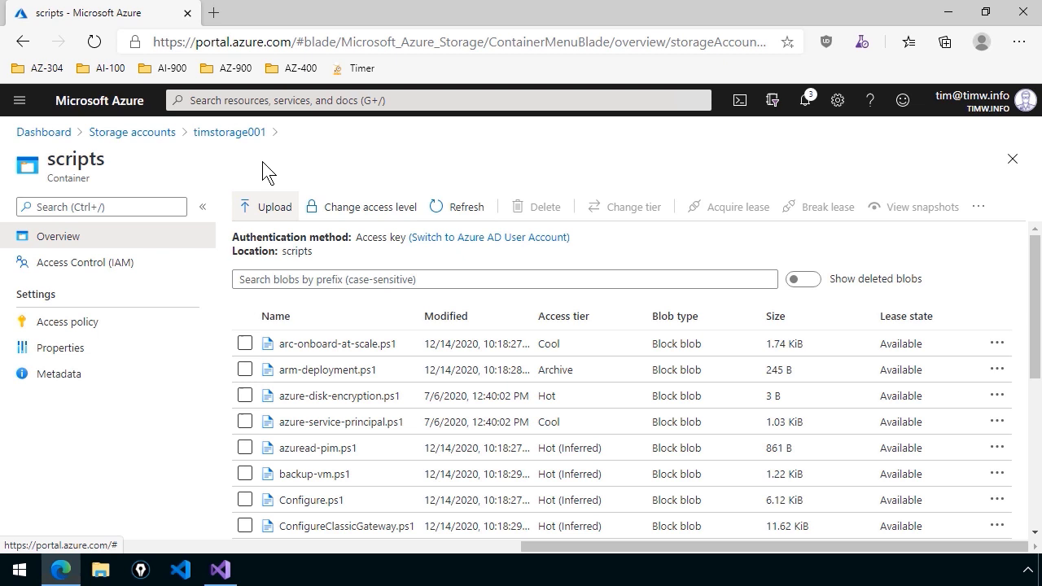
Return to timstorage001's Containers list via the breadcrumb.
left_click(230, 132)
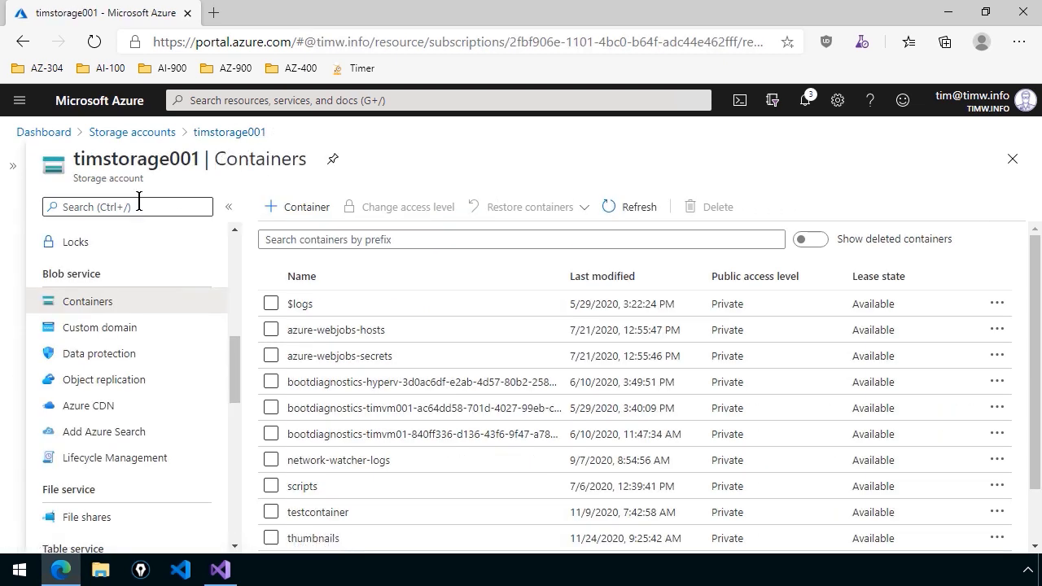
Filter the menu with 'li', open Lifecycle Management, and start adding a new rule.
type("li")
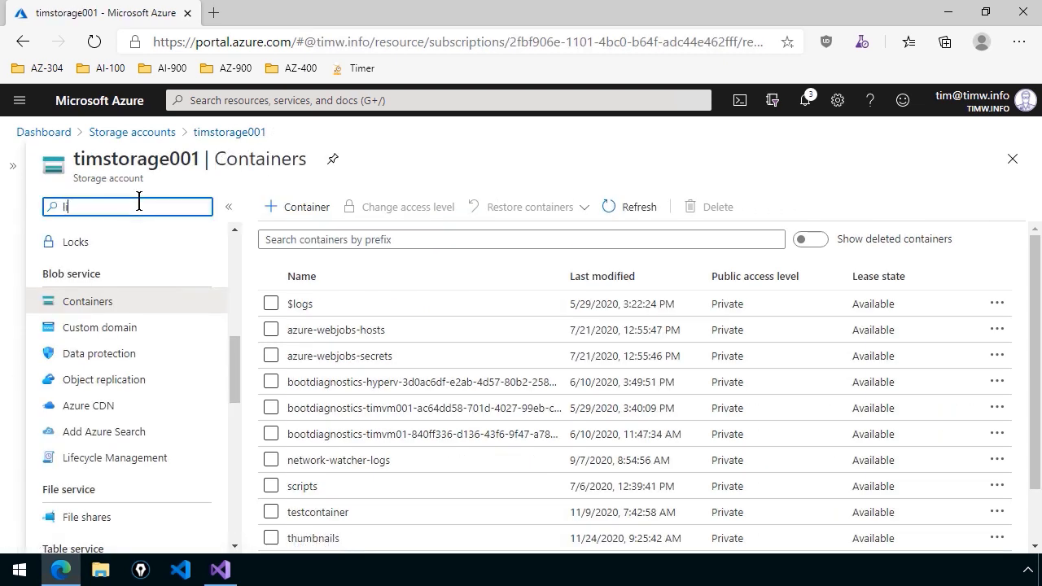
type("i")
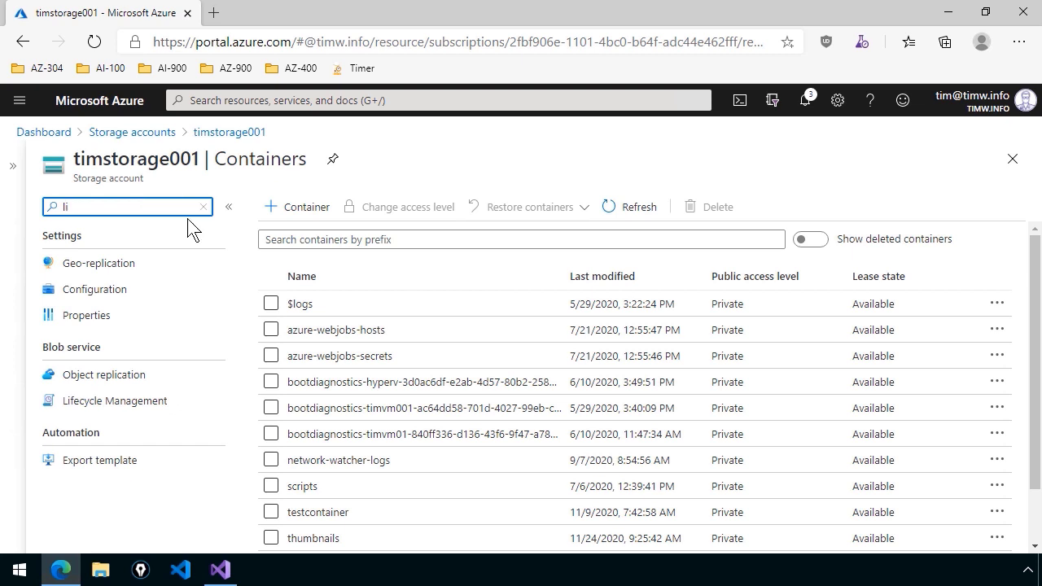
left_click(114, 401)
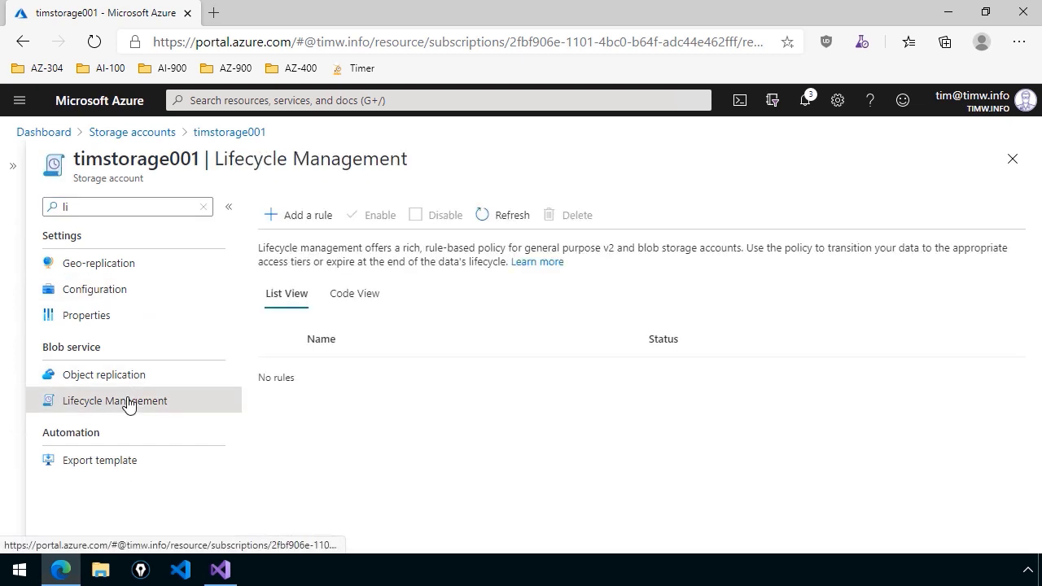
mouse_move(316, 391)
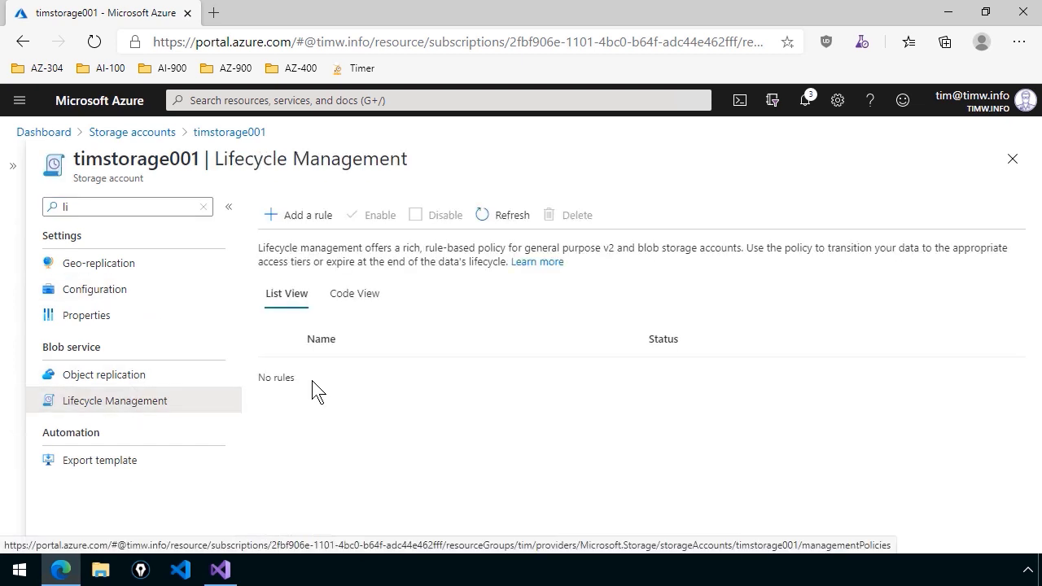
left_click(297, 215)
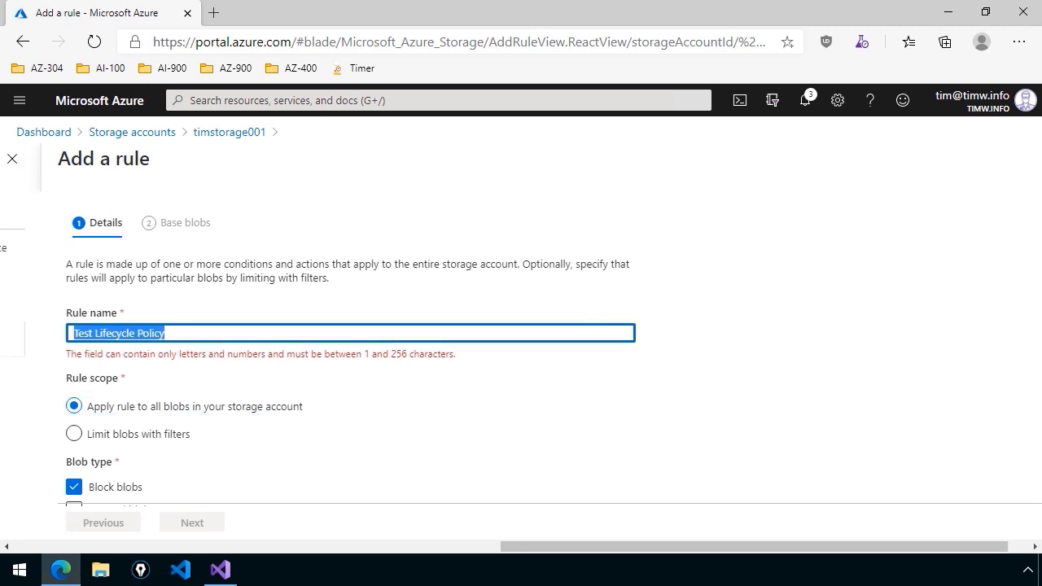
Name the rule TestPolicy and scope it to filtered block blobs and base blobs, then proceed.
type("TestPolicy")
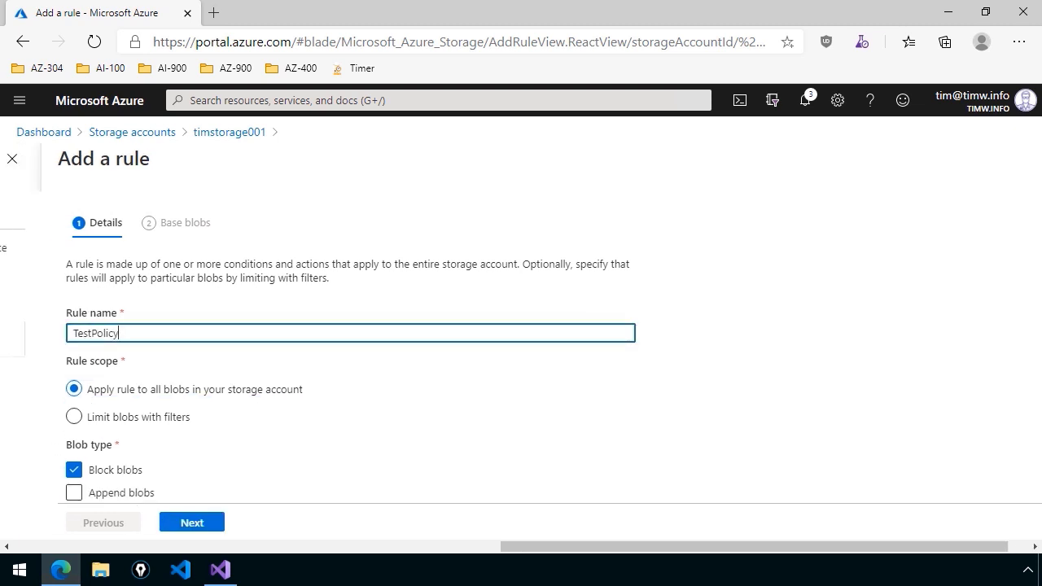
left_click(74, 390)
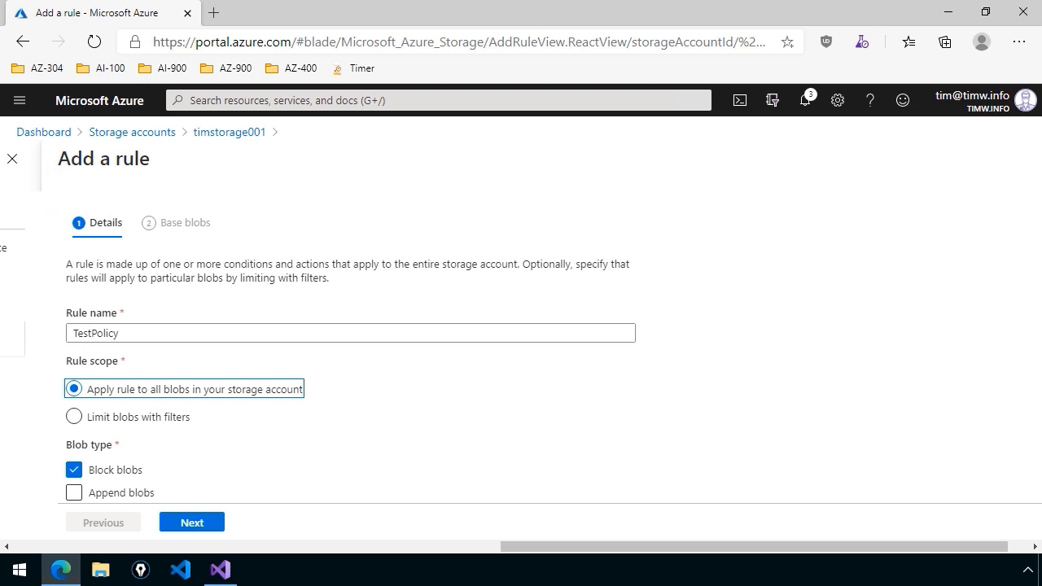
mouse_move(362, 384)
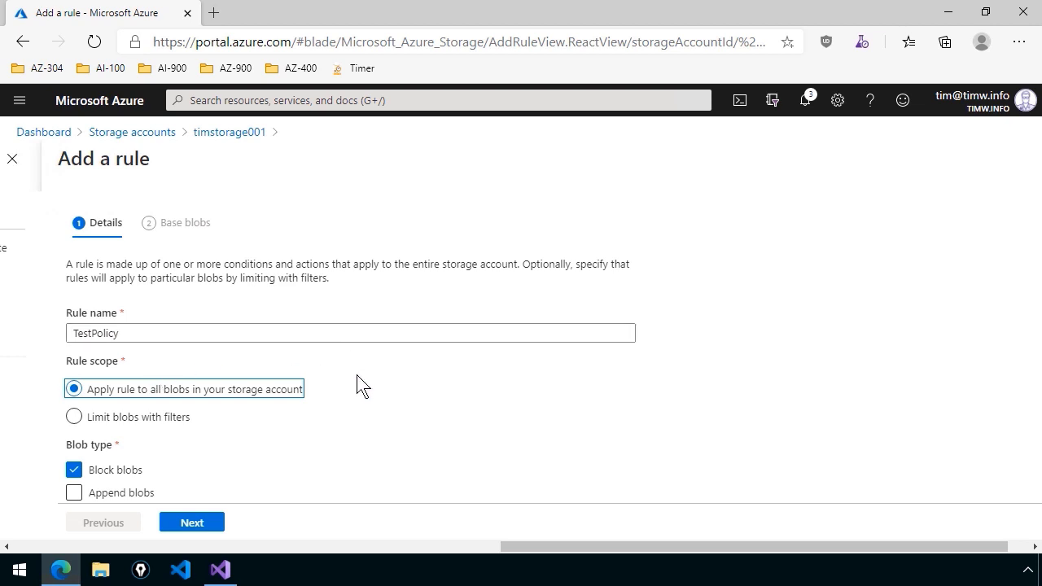
mouse_move(145, 449)
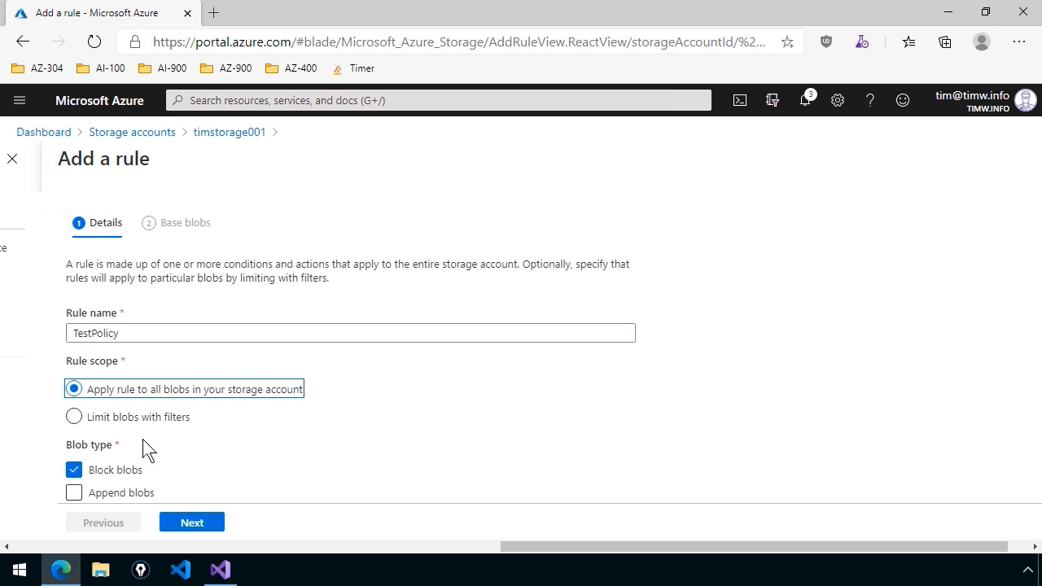
left_click(75, 417)
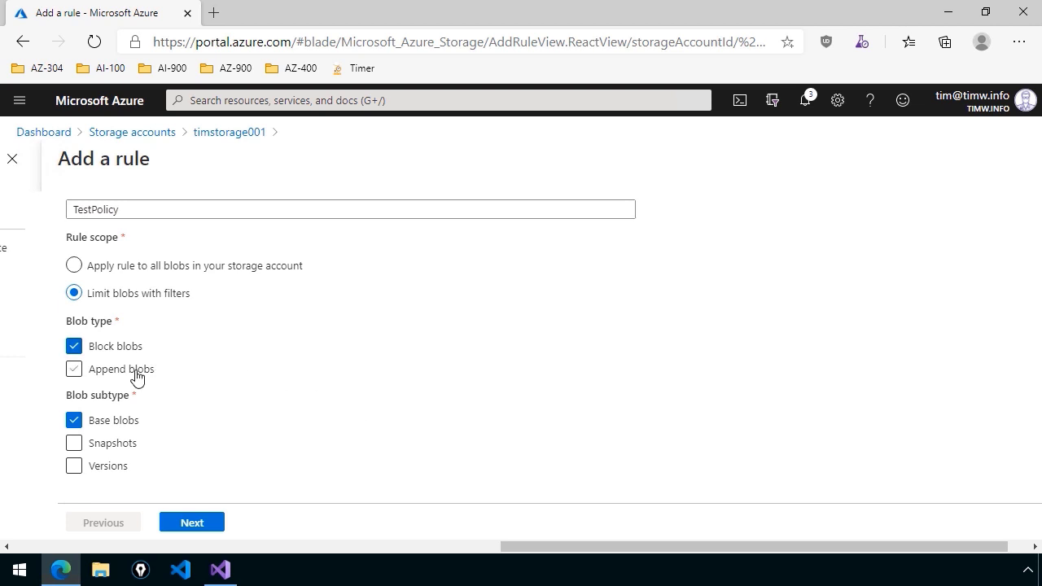
mouse_move(215, 374)
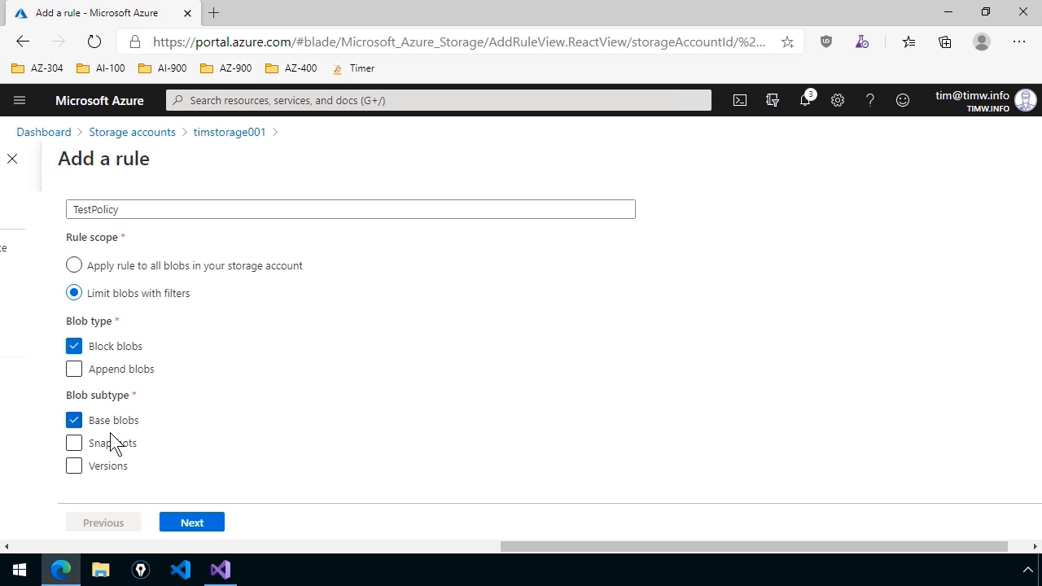
left_click(73, 466)
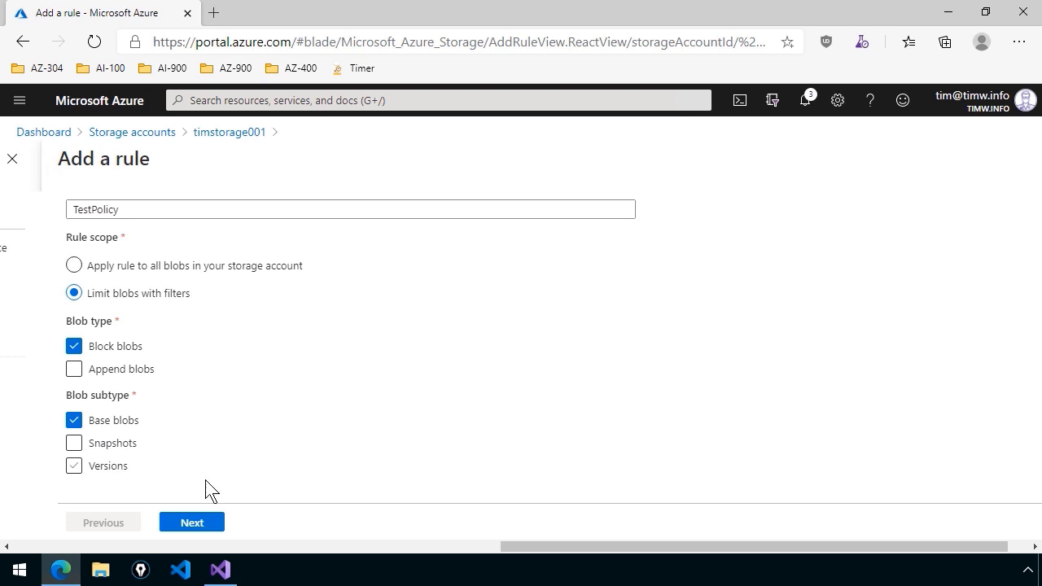
left_click(193, 521)
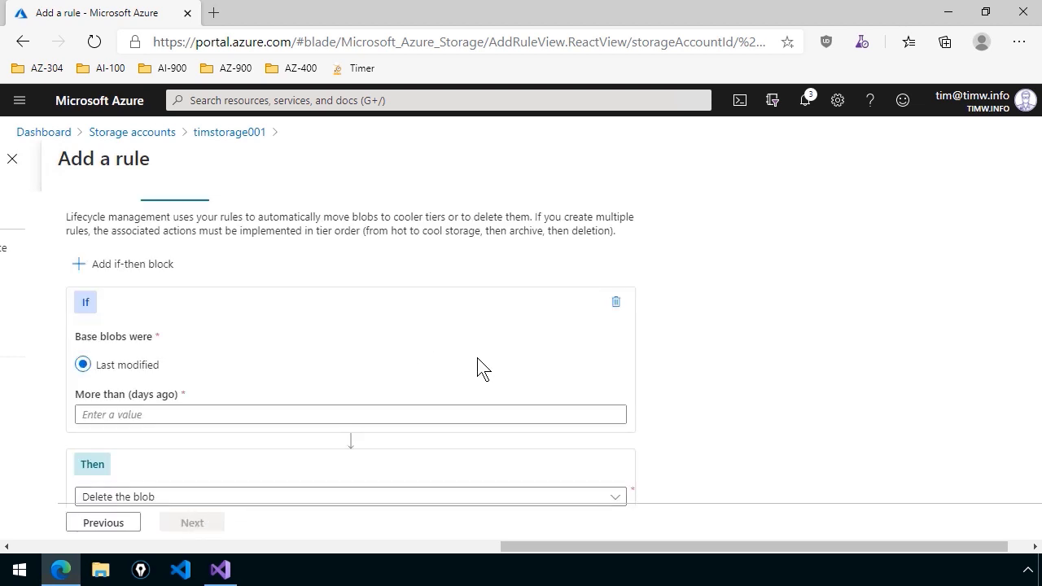
Move base blobs last modified more than 180 days ago to cool storage, then proceed.
scroll("down", 3)
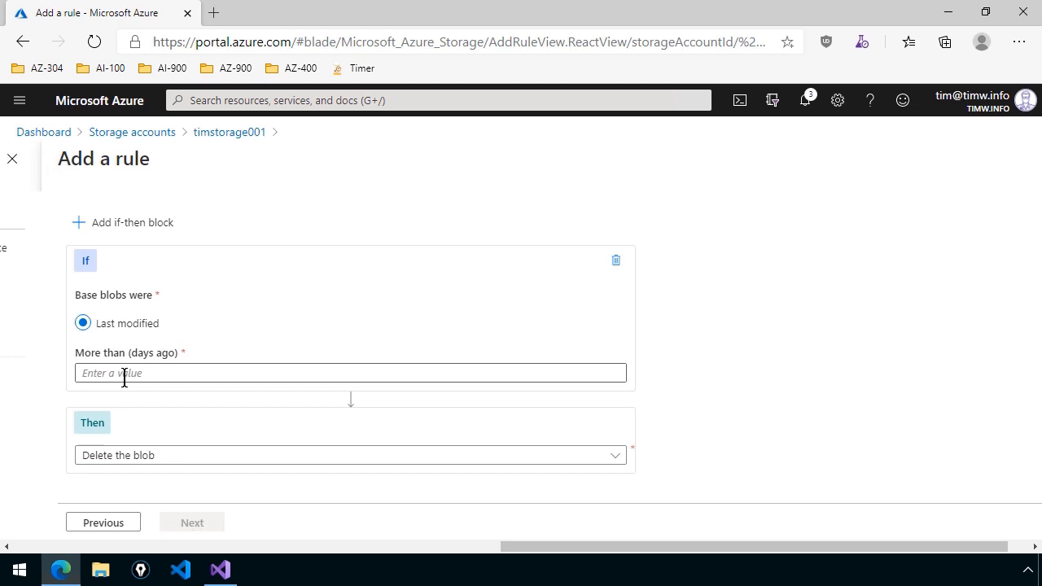
left_click(350, 373)
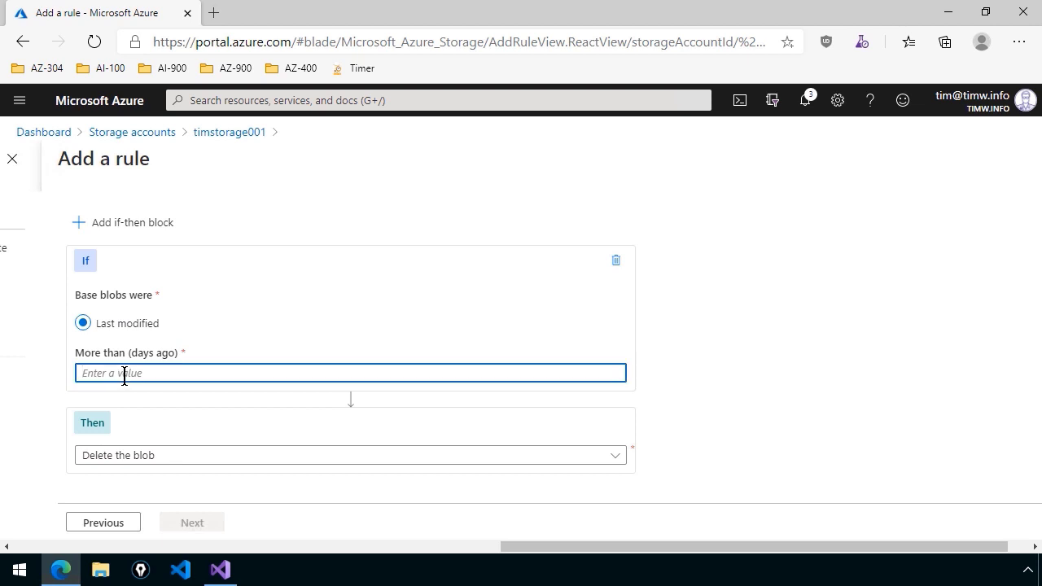
left_click(350, 456)
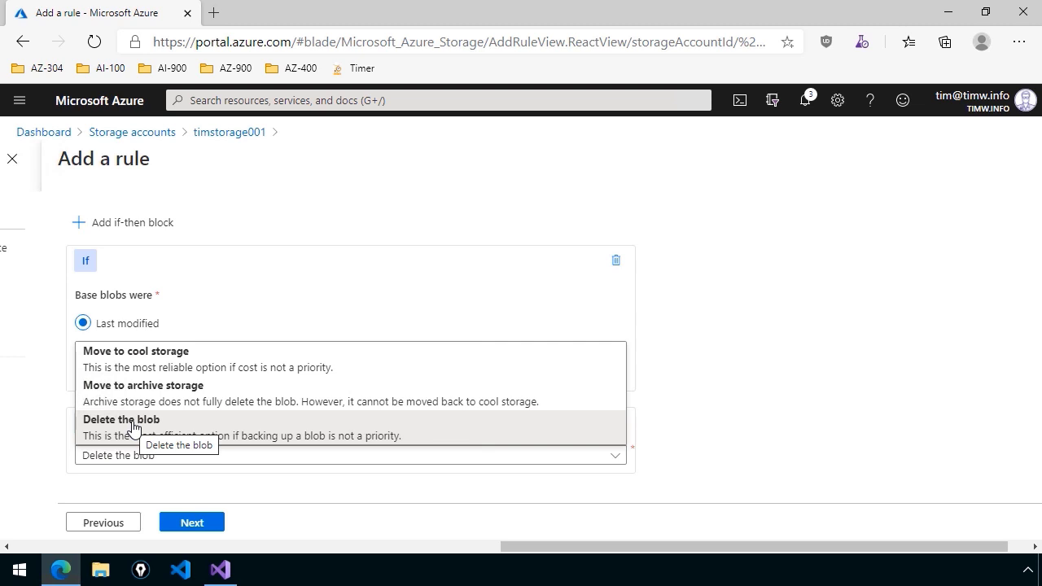
mouse_move(715, 348)
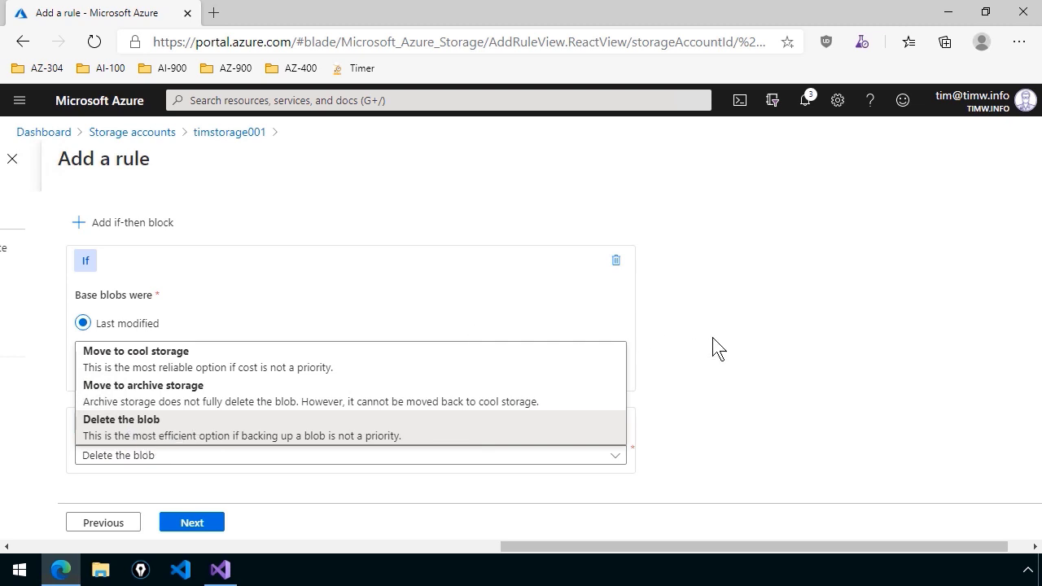
left_click(120, 420)
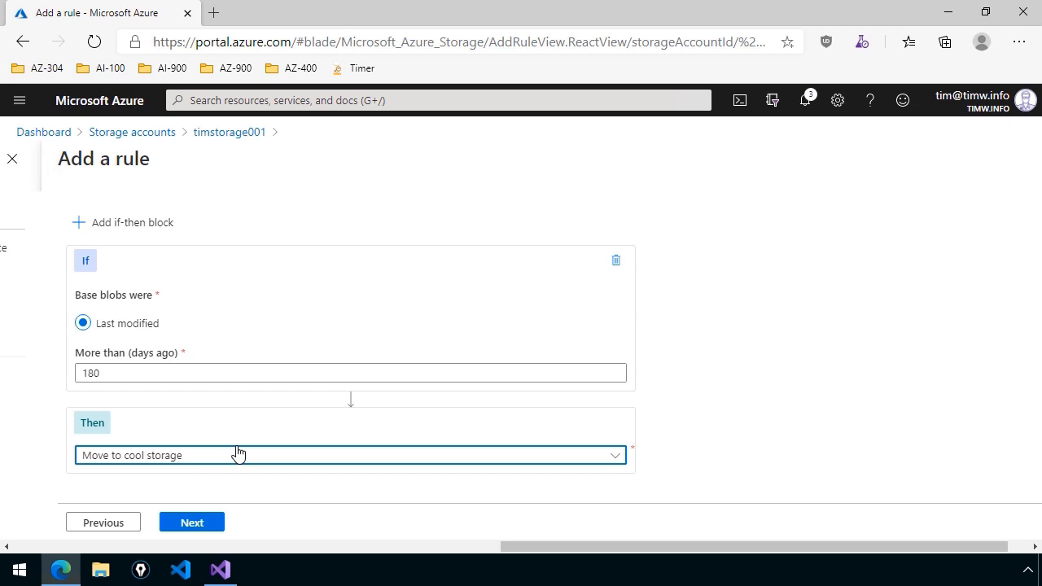
mouse_move(130, 228)
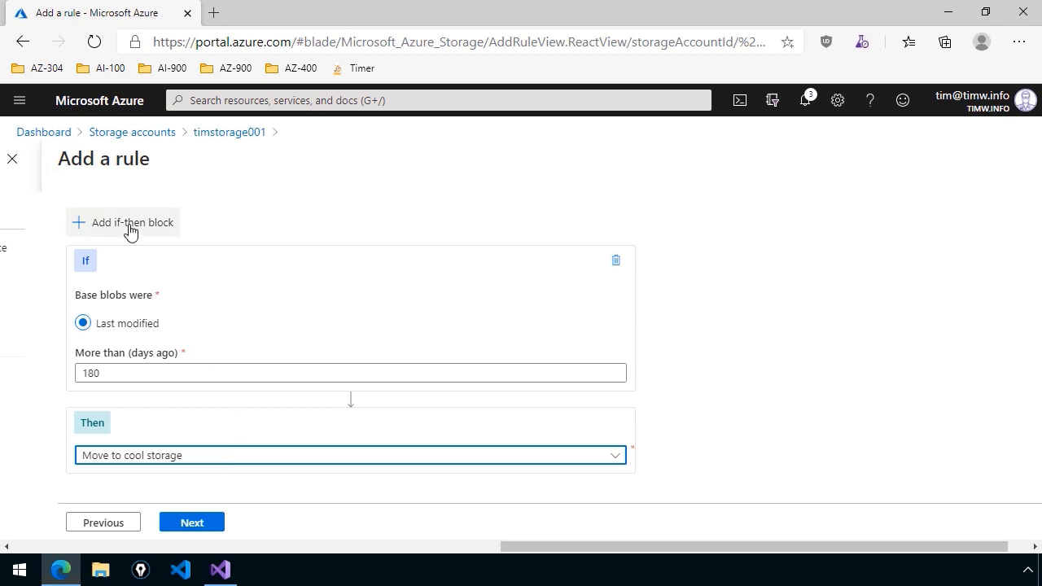
mouse_move(181, 422)
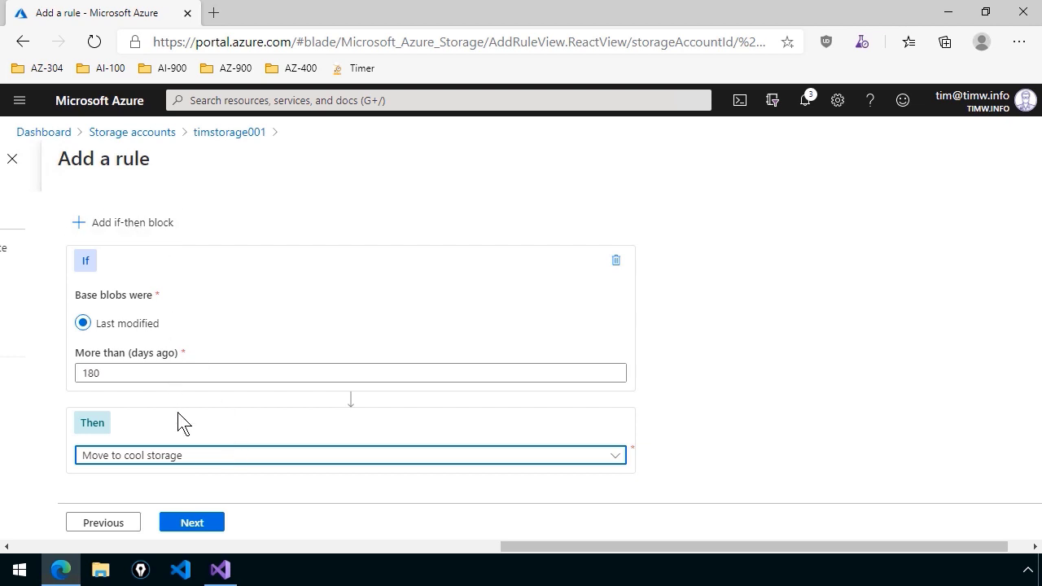
left_click(192, 521)
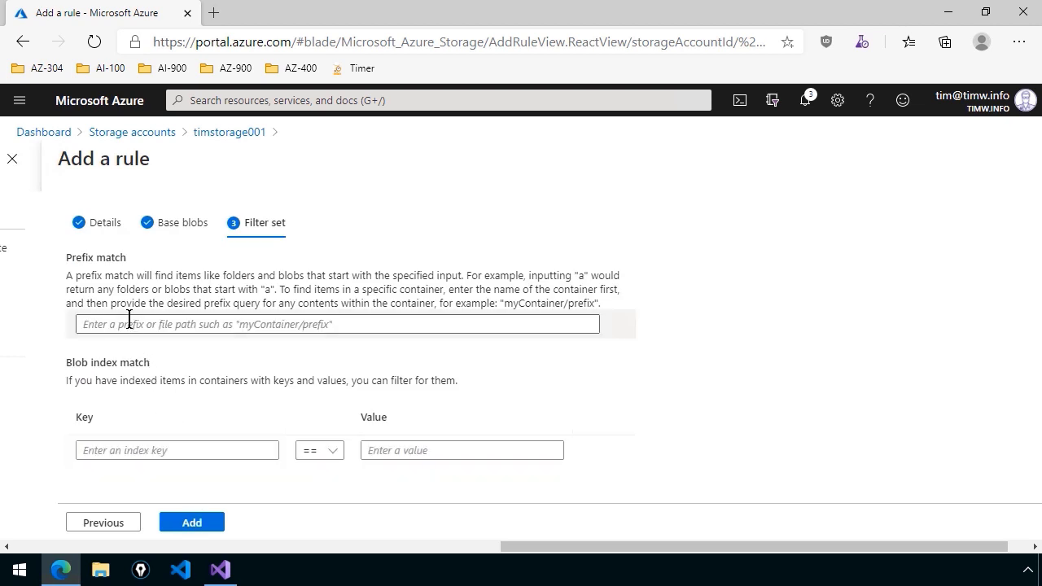
Set the prefix filter scripts/vm* and add TestPolicy to timstorage001's lifecycle policy.
left_click(335, 324)
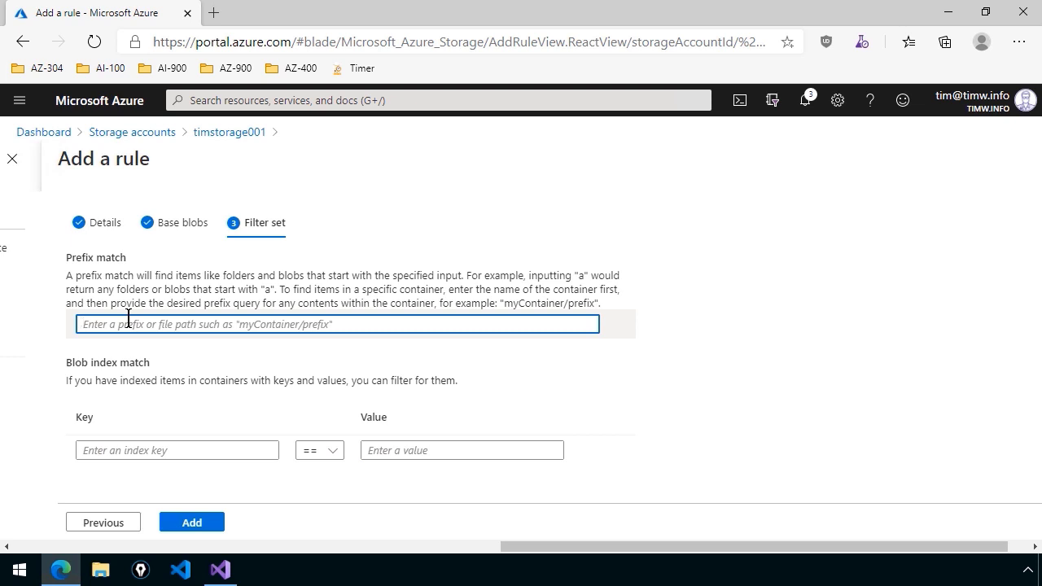
type("scripts/")
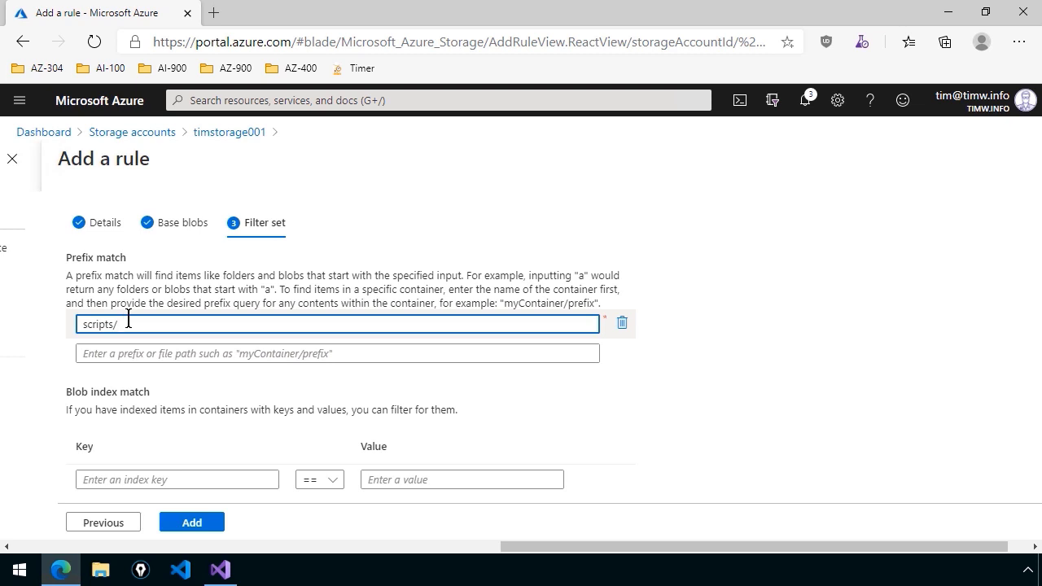
type("vm*")
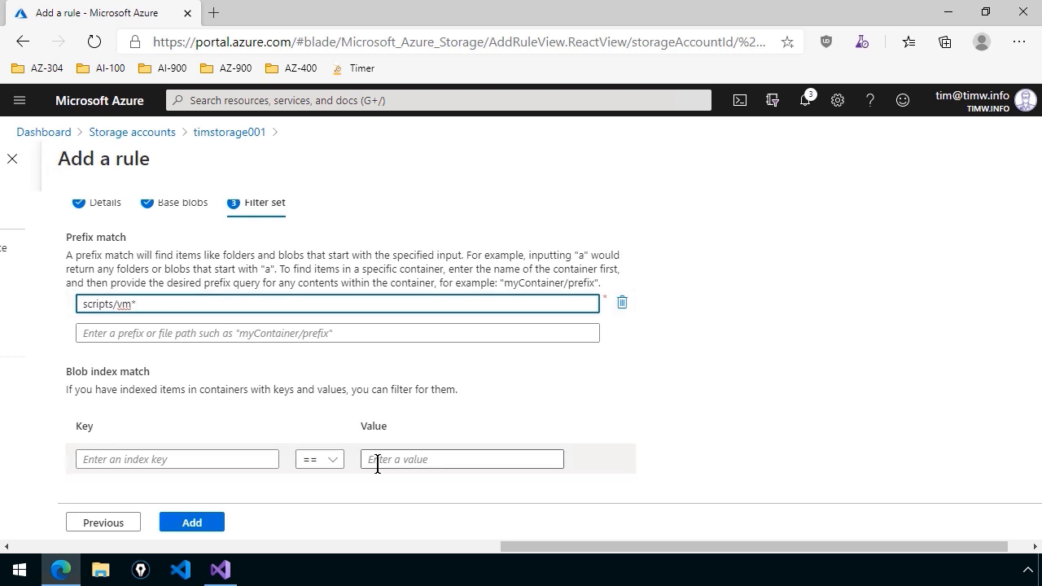
left_click(192, 521)
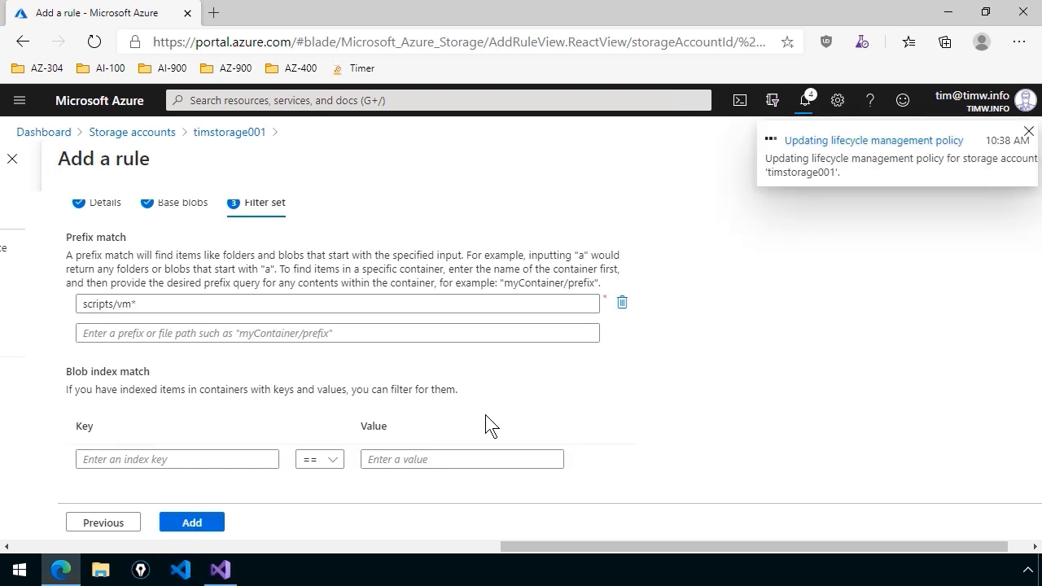
Select the TestPolicy rule and delete it, leaving no lifecycle rules.
left_click(193, 522)
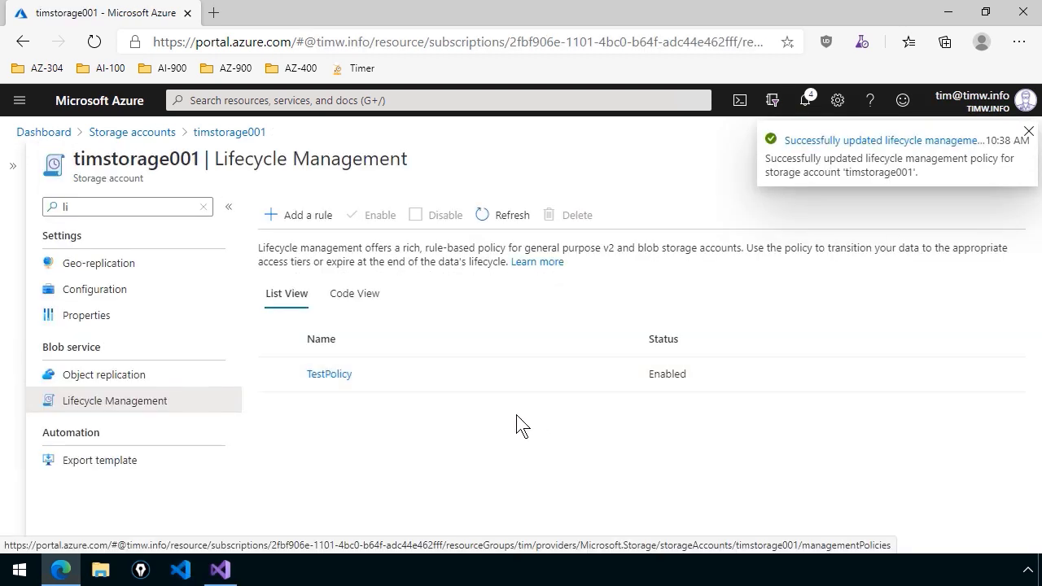
left_click(278, 373)
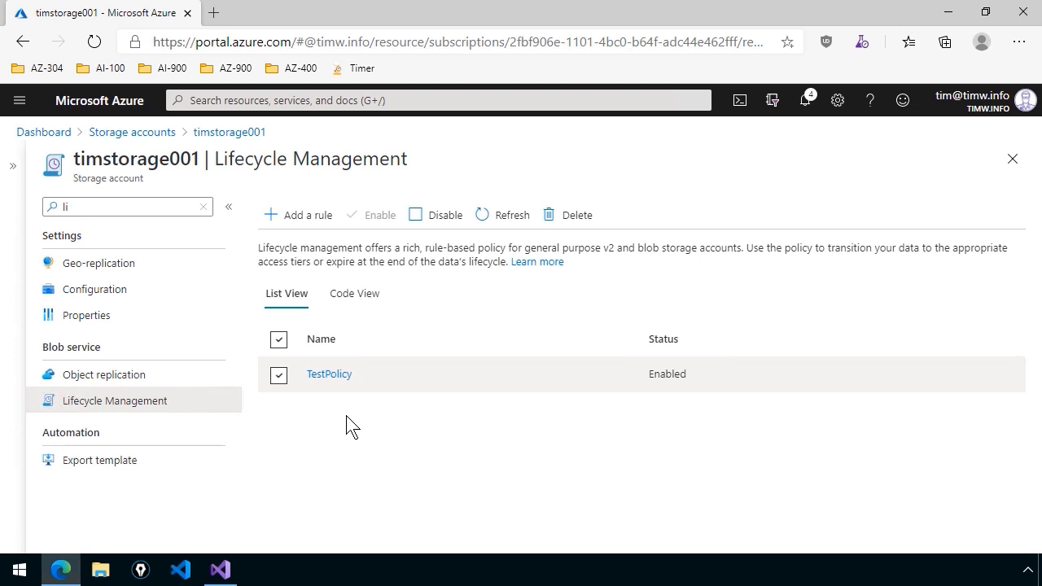
left_click(567, 215)
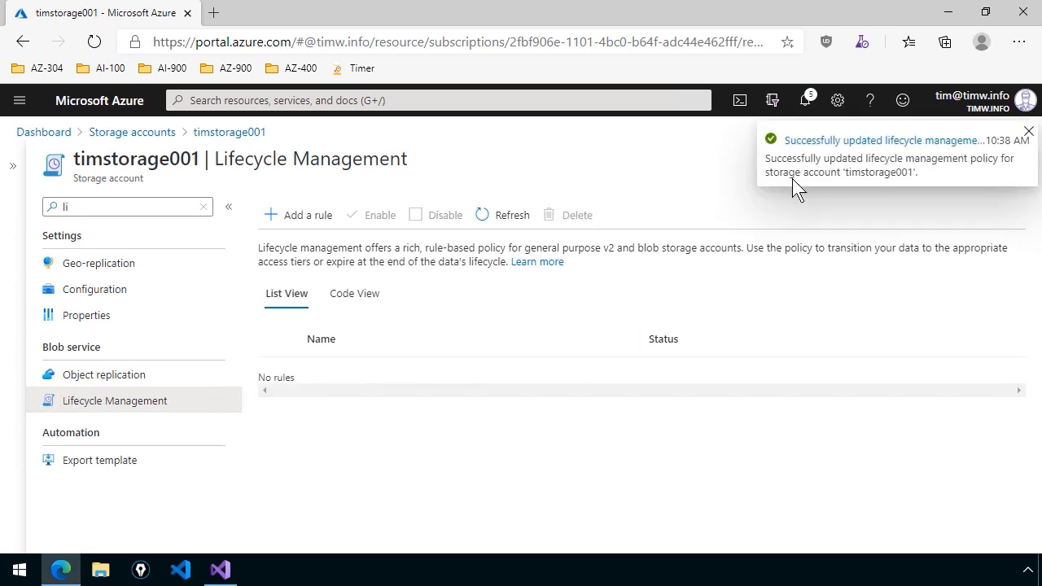
mouse_move(657, 390)
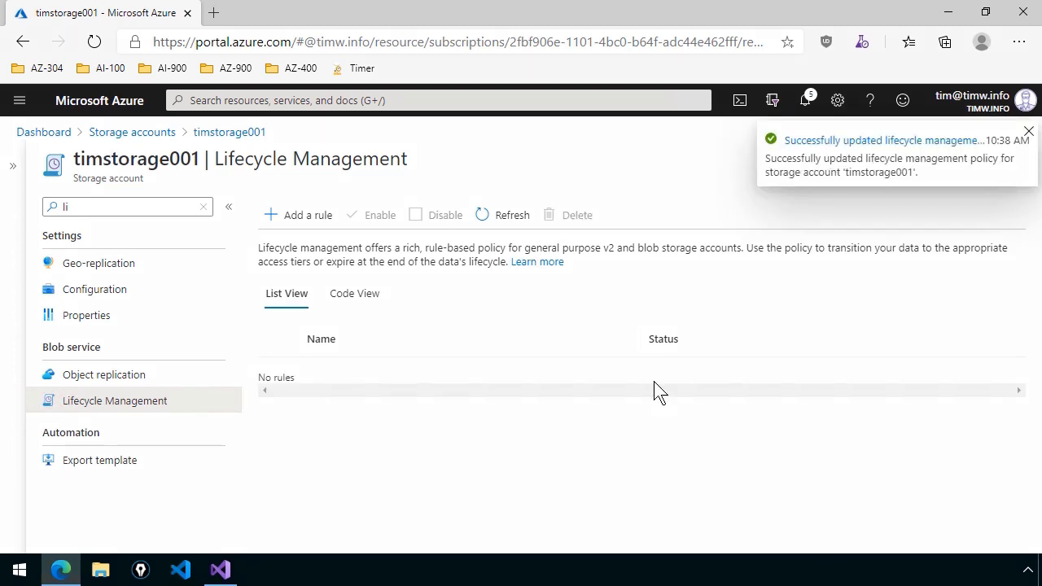